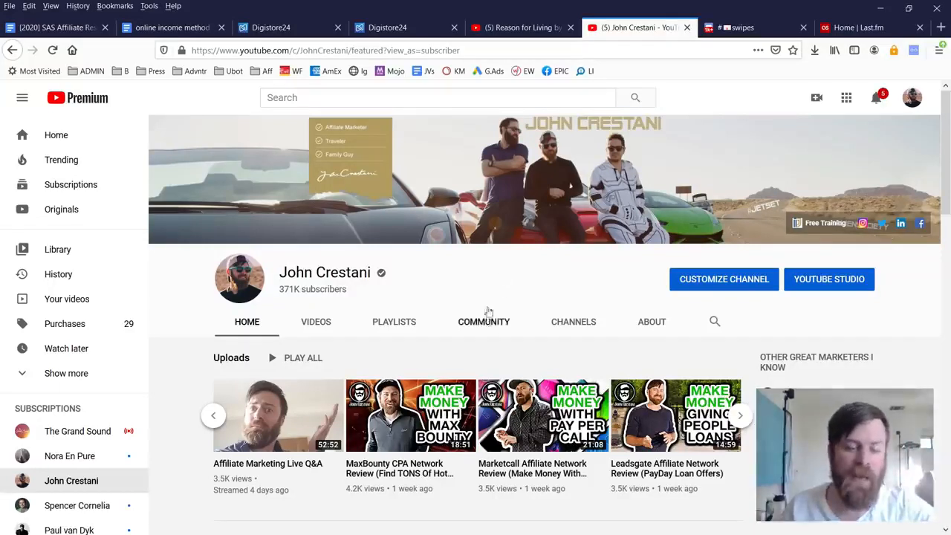
# View the YouTube channel's Community posts, then open Discord's share-your-success-story channel
pyautogui.moveTo(405, 305); pyautogui.dragTo(546, 360)
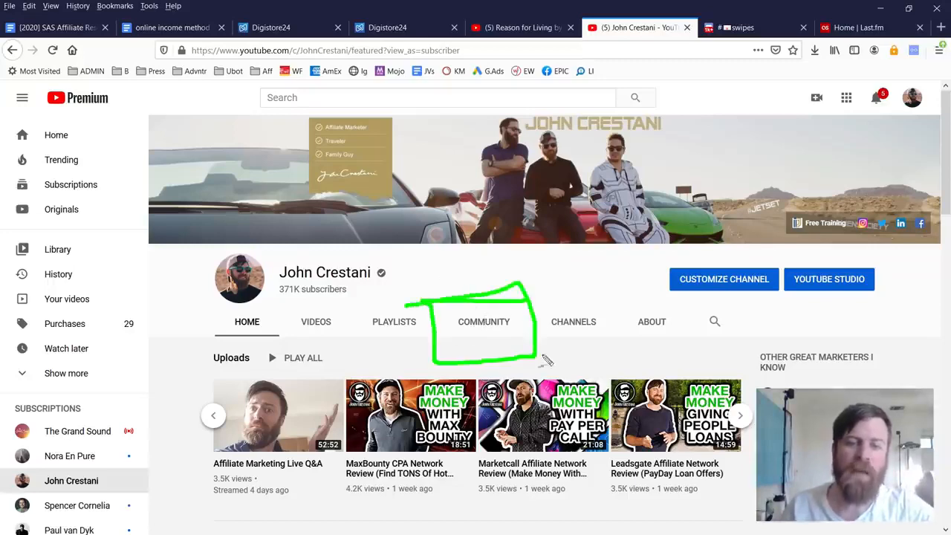
pyautogui.click(484, 321)
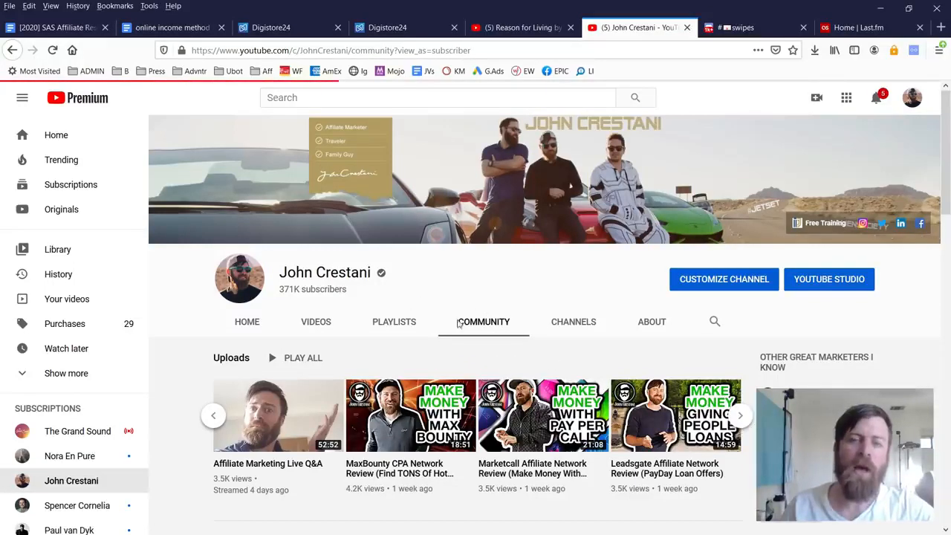
pyautogui.click(747, 28)
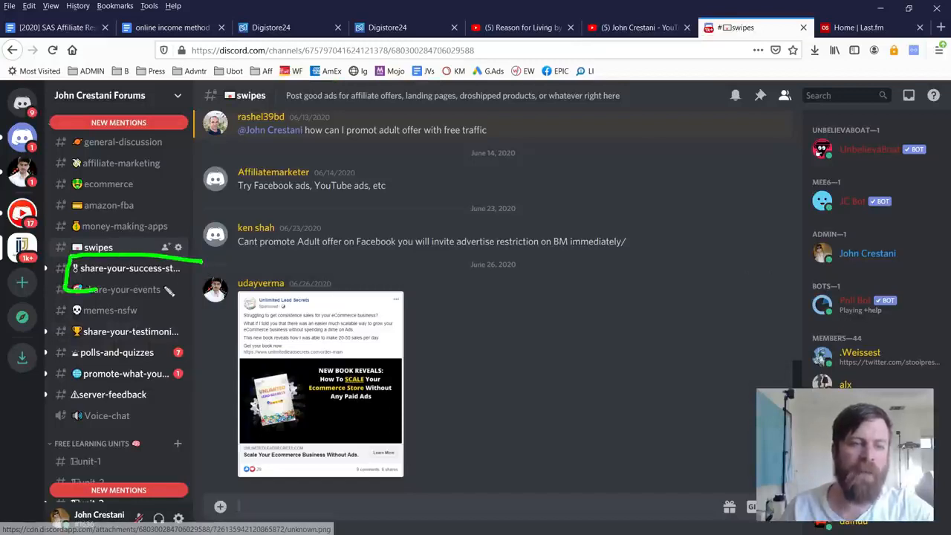
pyautogui.click(127, 268)
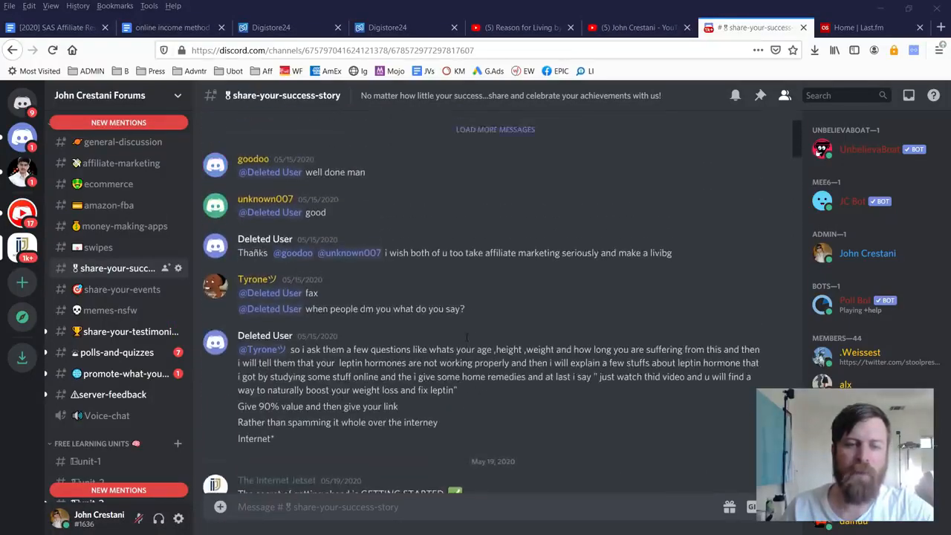
pyautogui.scroll(-3)
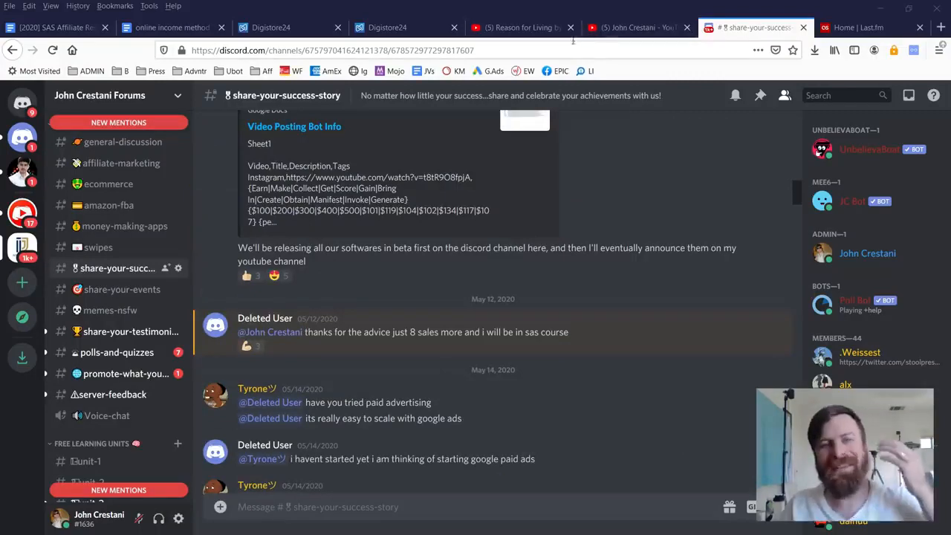
pyautogui.click(635, 27)
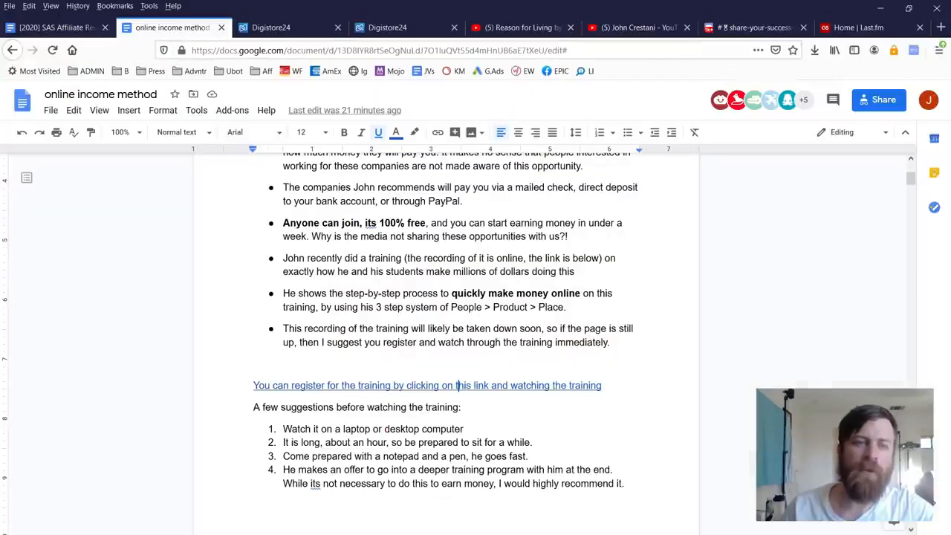
# Review the [2020] SAS Affiliate Resources guide down to its Last.fm method section
pyautogui.click(52, 28)
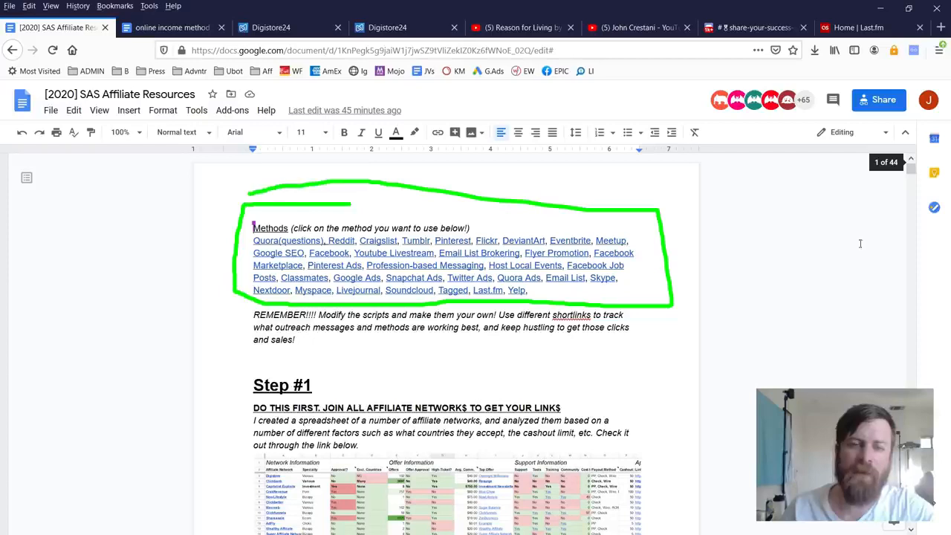
pyautogui.moveTo(713, 197); pyautogui.dragTo(669, 338)
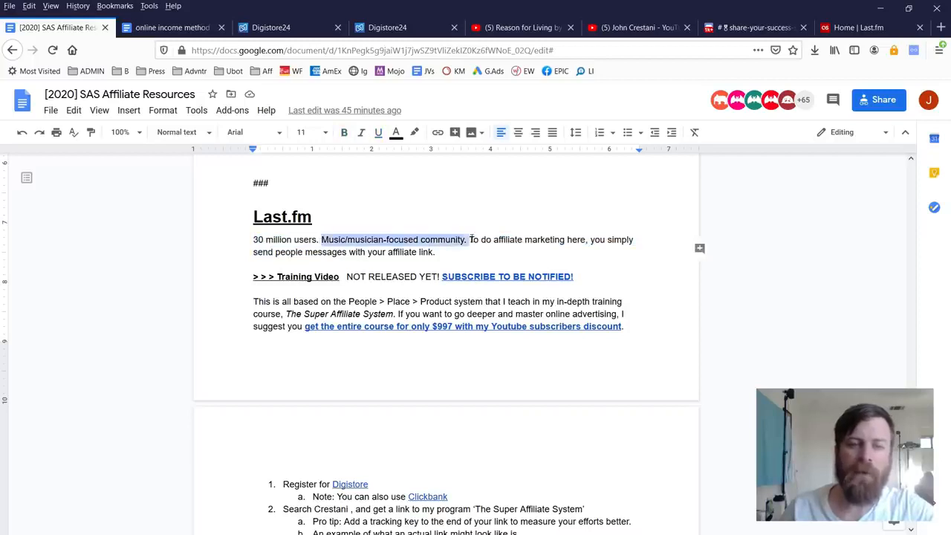
pyautogui.click(471, 240)
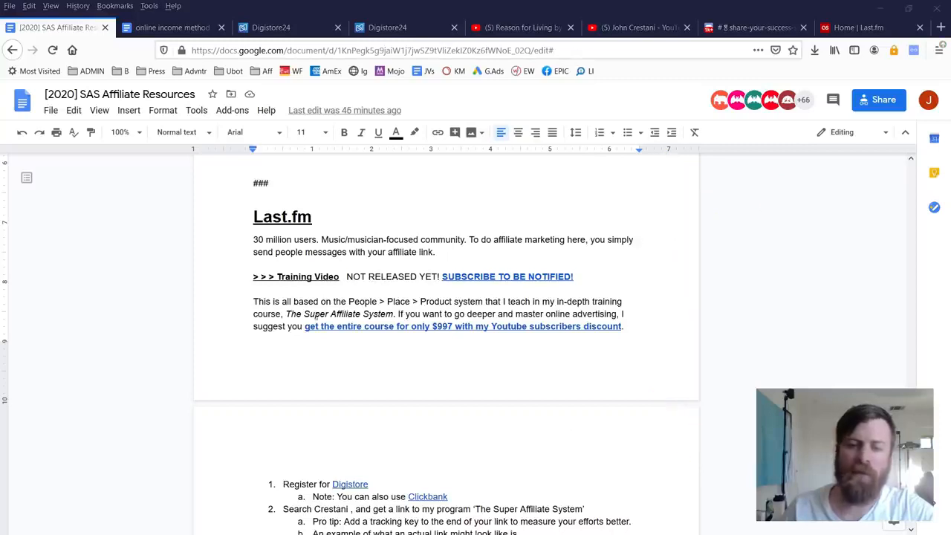
pyautogui.scroll(-3)
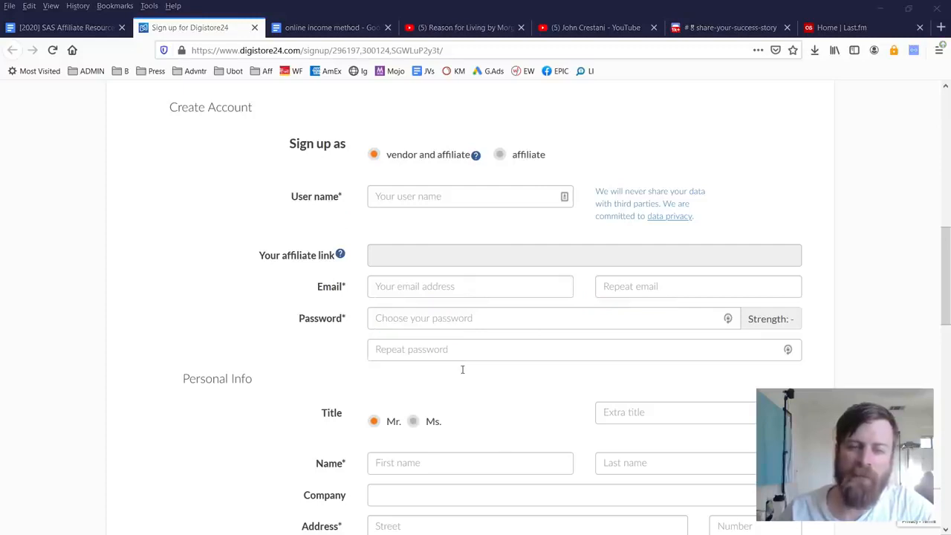
# Scroll past the Digistore24 sign-up page to the affiliate dashboard showing $312.28
pyautogui.scroll(-3)
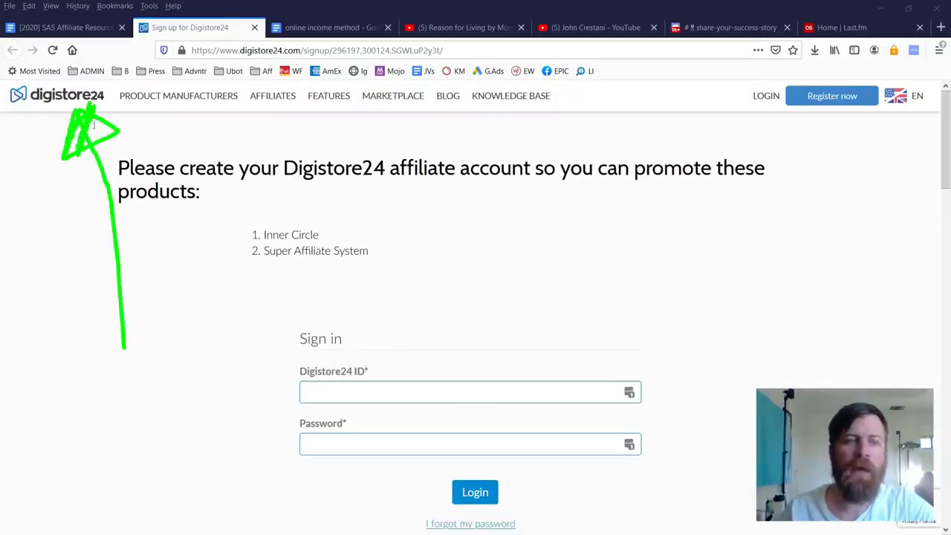
pyautogui.click(474, 492)
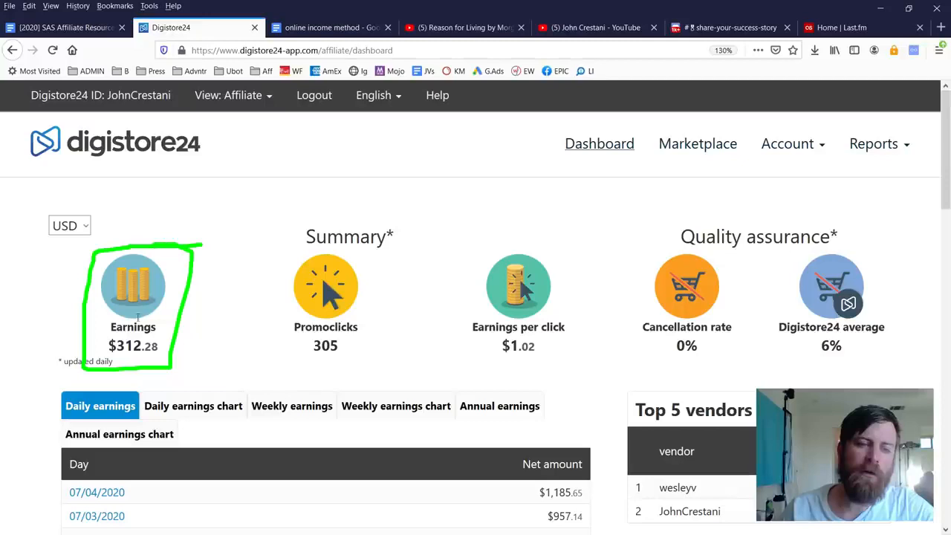
pyautogui.moveTo(266, 257); pyautogui.dragTo(258, 323)
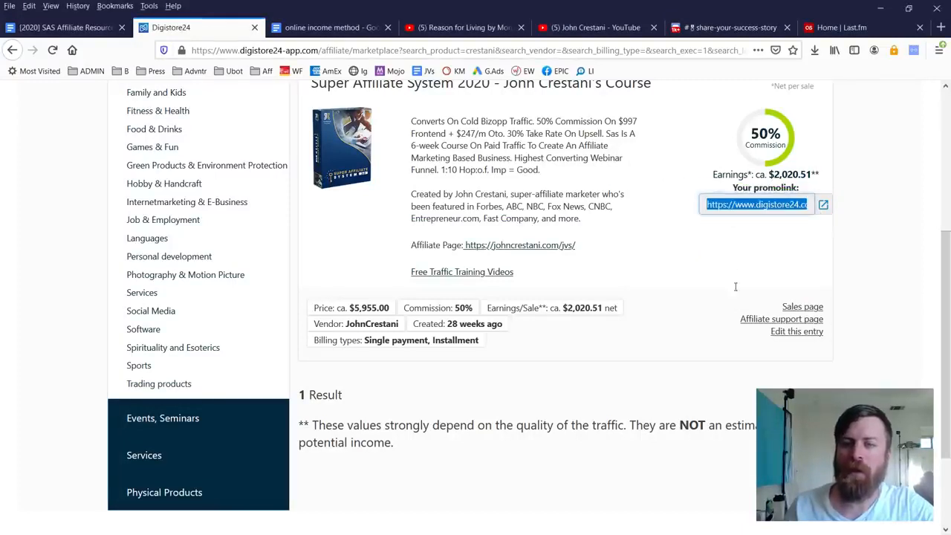
# Copy the Super Affiliate System 2020 promolink from its Digistore24 marketplace listing
pyautogui.rightClick(756, 205)
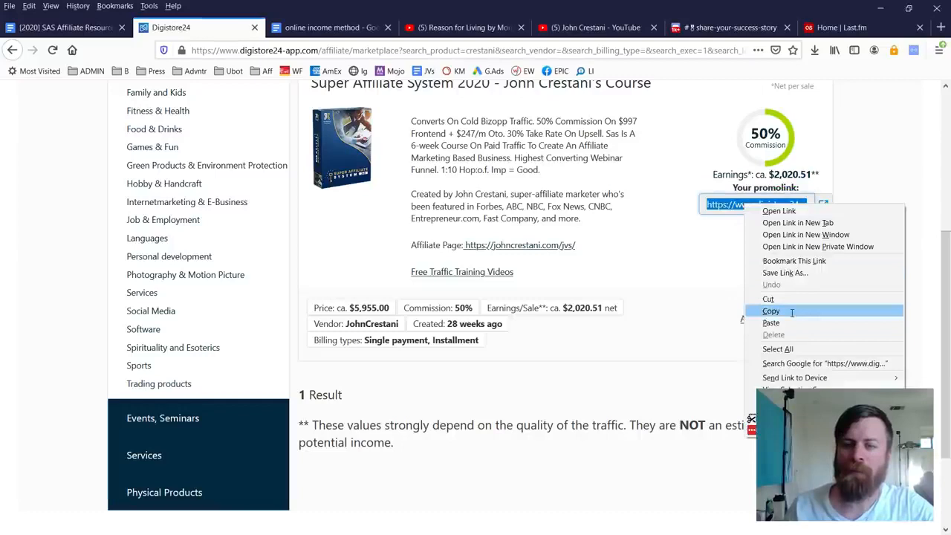
pyautogui.click(772, 311)
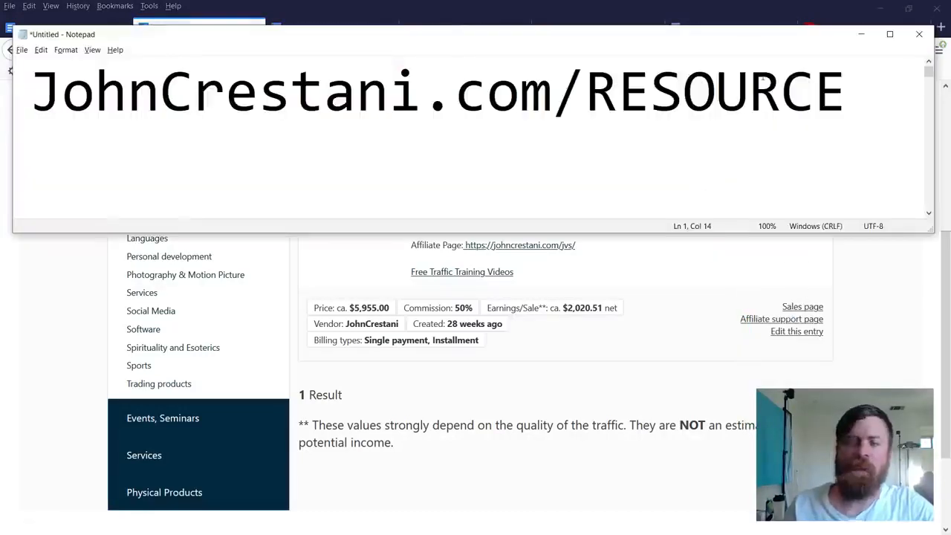
pyautogui.write('m/redir/300124/JohnCrestani/message1')
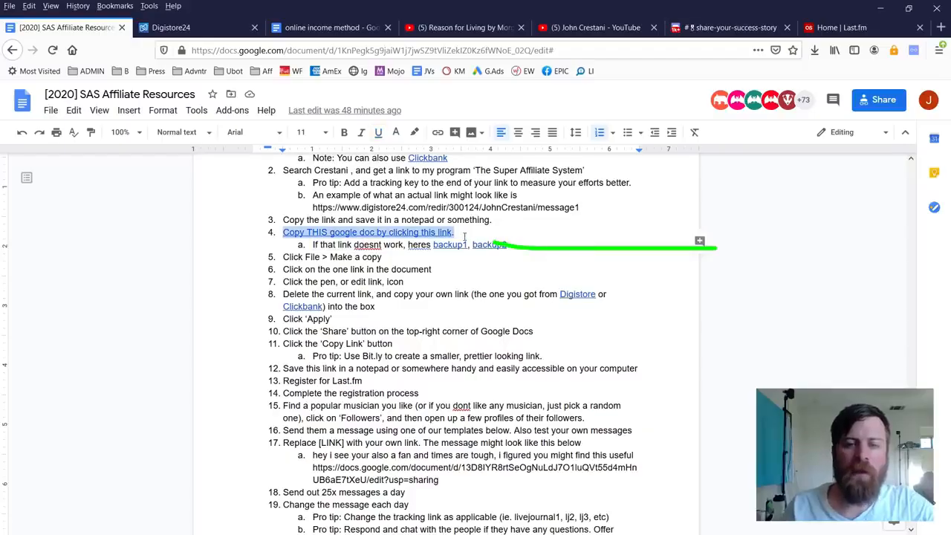
# Read through the numbered Last.fm steps and follow the 'Copy THIS google doc' link
pyautogui.scroll(-3)
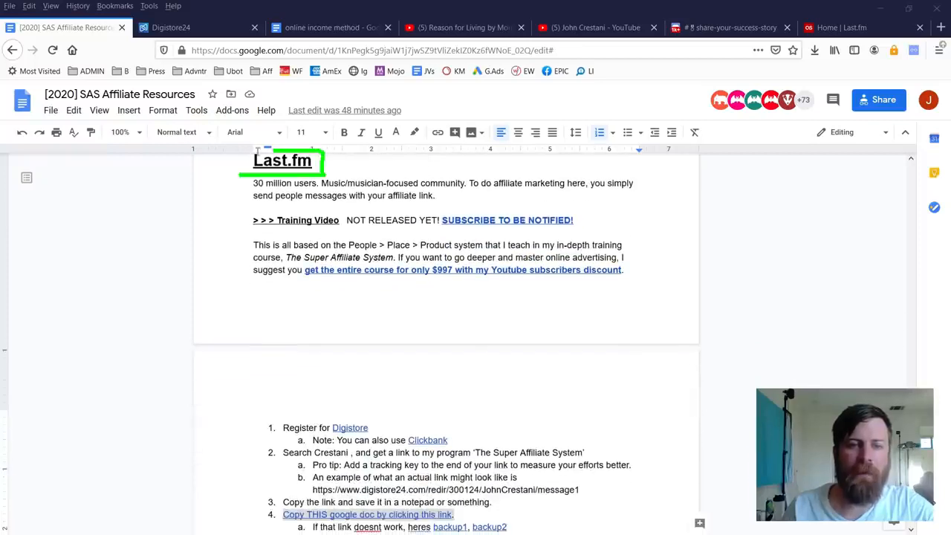
pyautogui.scroll(-3)
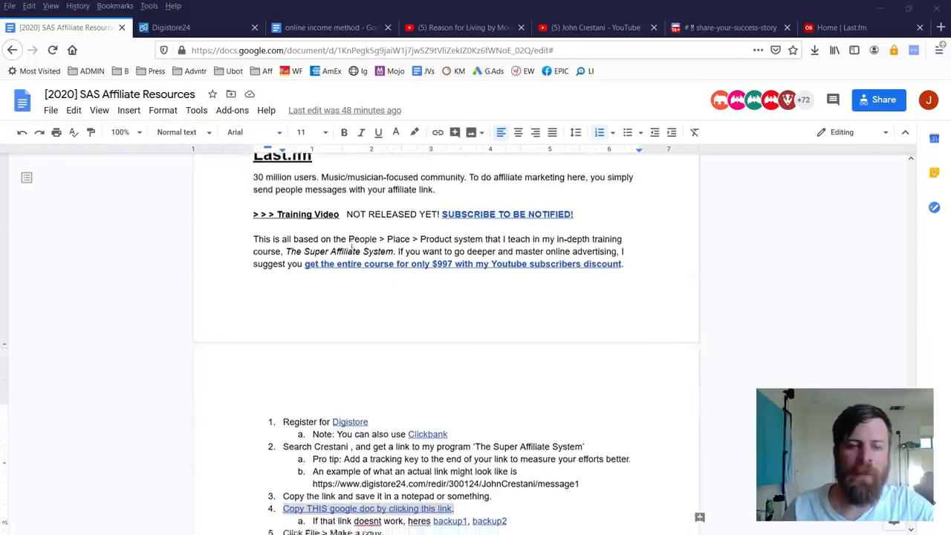
pyautogui.scroll(-3)
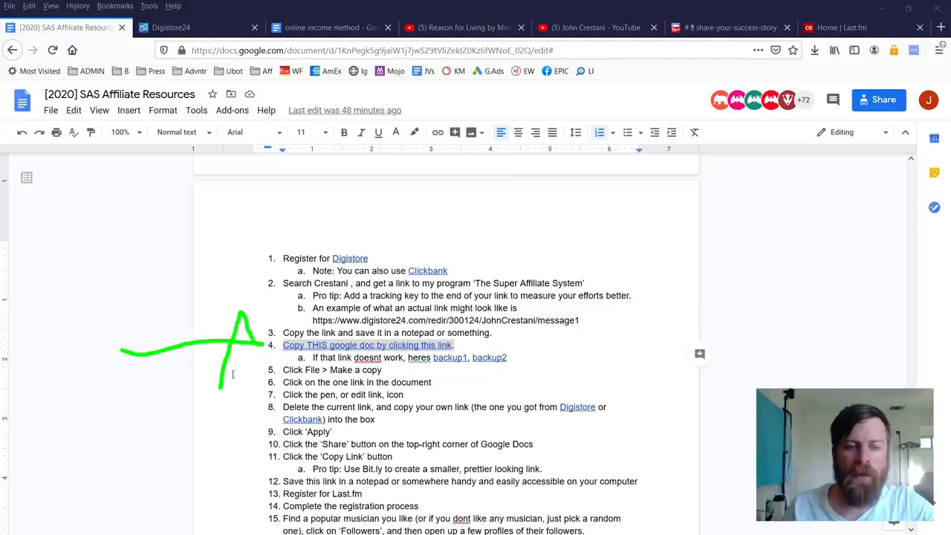
pyautogui.moveTo(461, 349); pyautogui.dragTo(624, 357)
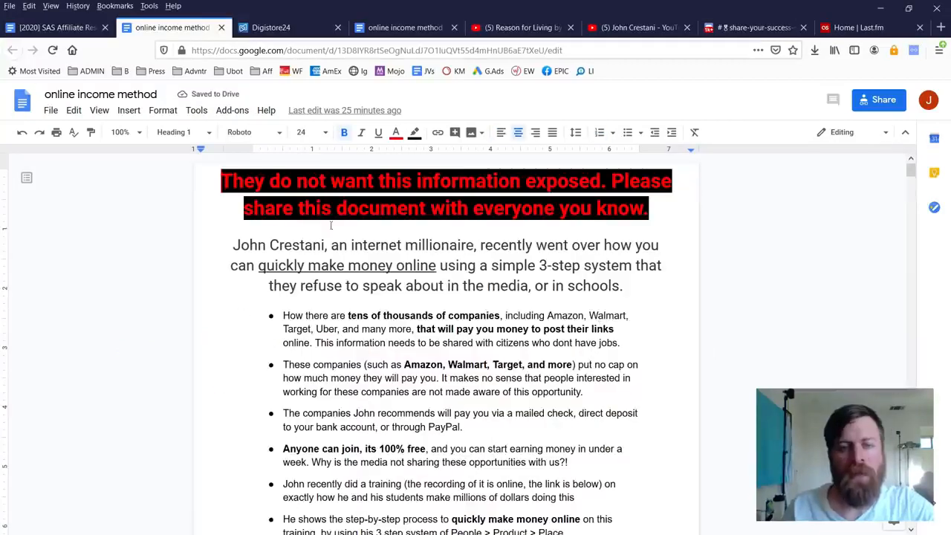
# Select the online income method text and view the File menu's Make a copy option
pyautogui.moveTo(249, 286); pyautogui.dragTo(699, 421)
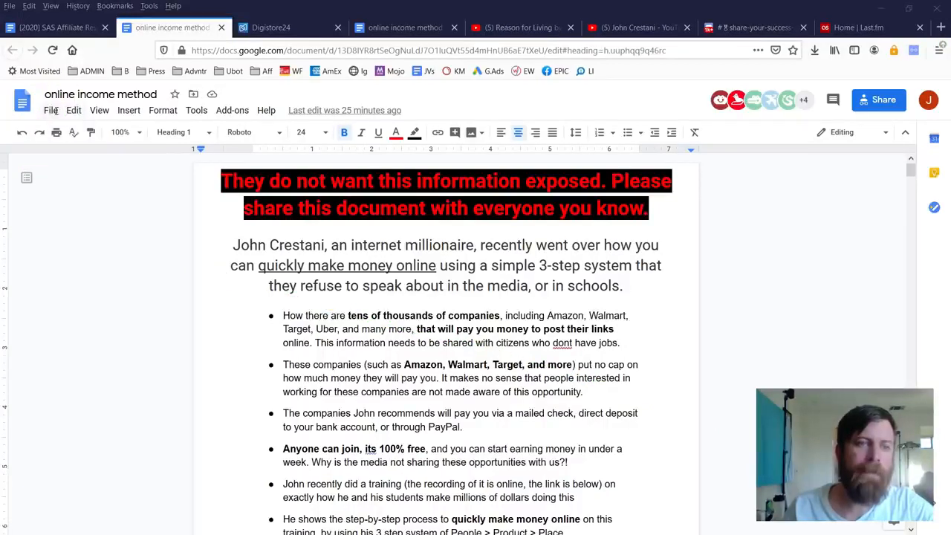
pyautogui.click(51, 110)
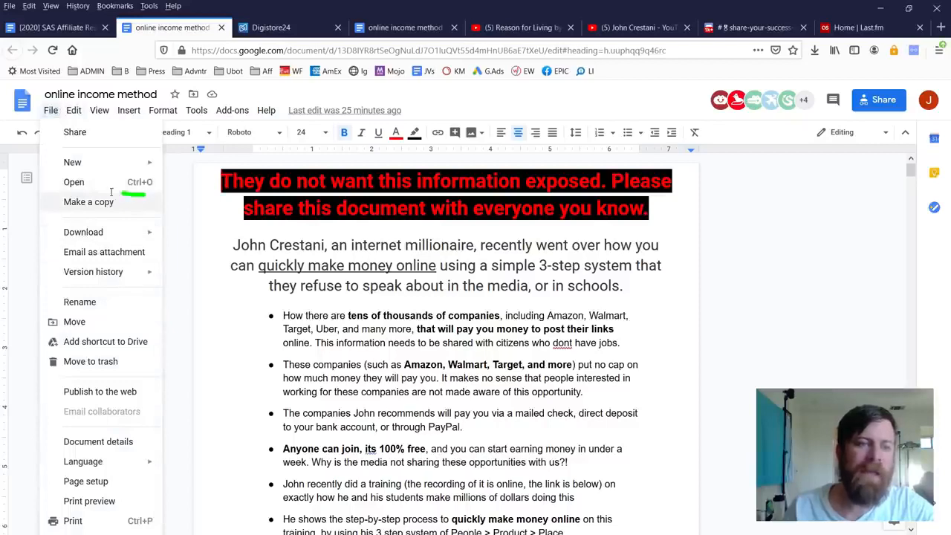
pyautogui.moveTo(88, 201)
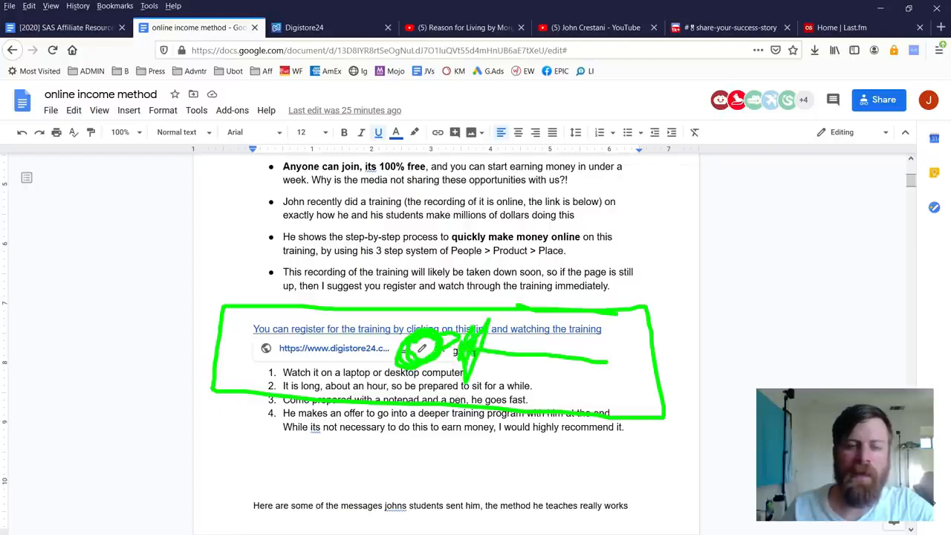
# Repoint the 'register for the training' link to the Digistore24 affiliate promolink
pyautogui.click(421, 349)
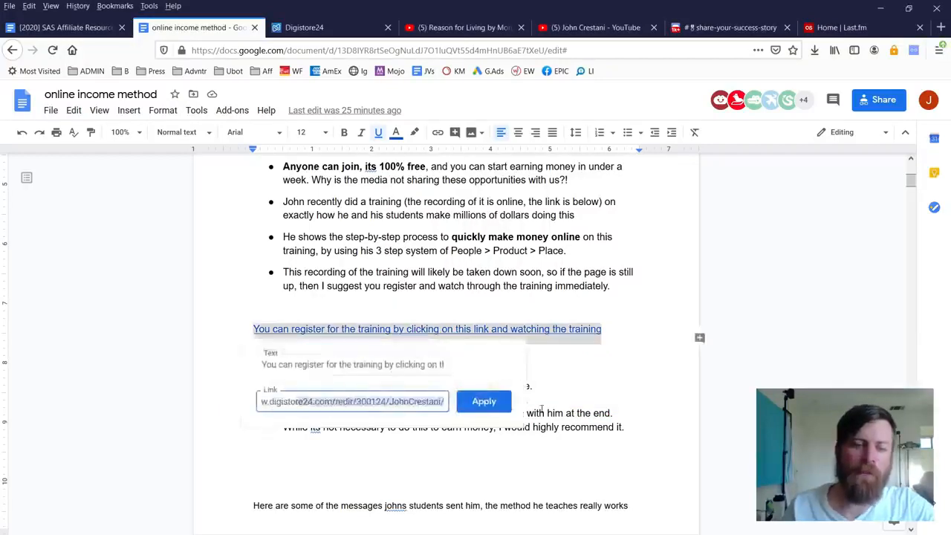
pyautogui.click(352, 401)
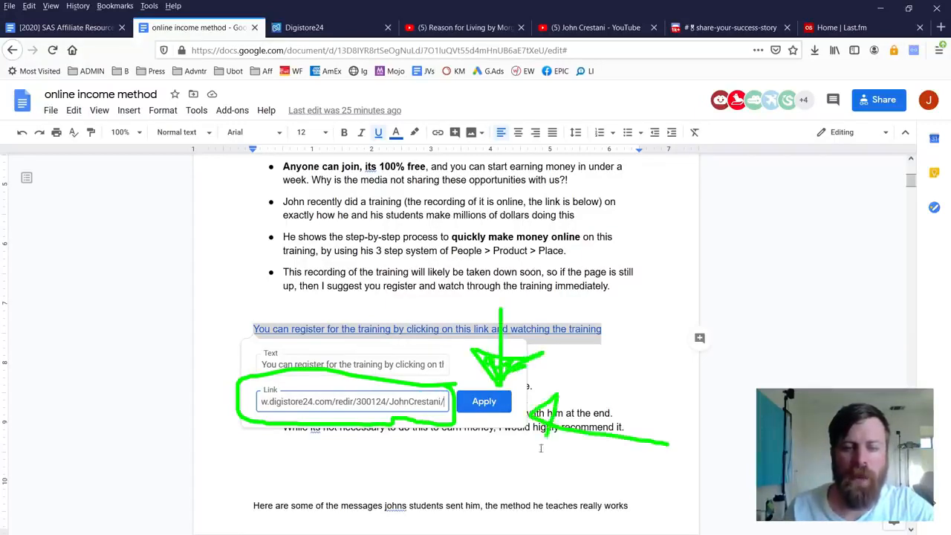
pyautogui.click(484, 401)
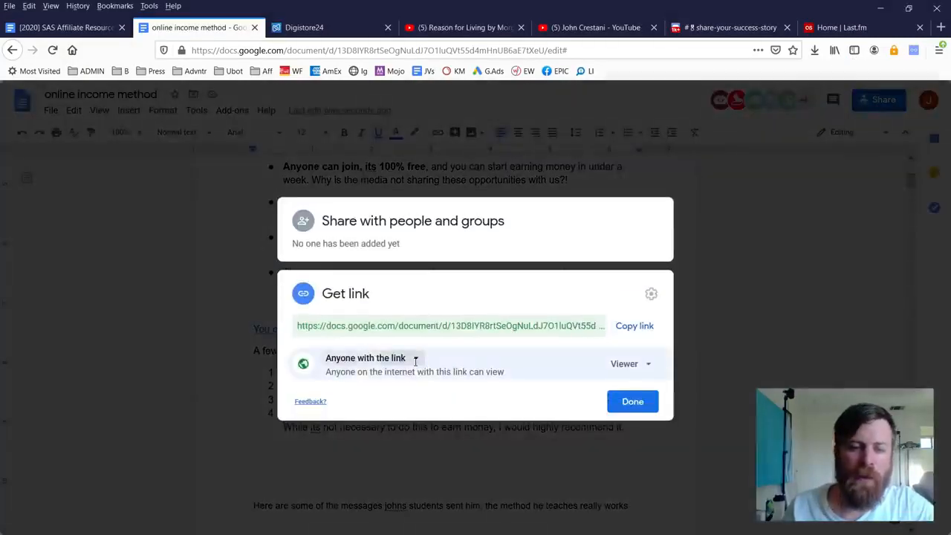
# Keep sharing as anyone-with-the-link viewer, copy the document link, and close sharing
pyautogui.click(366, 357)
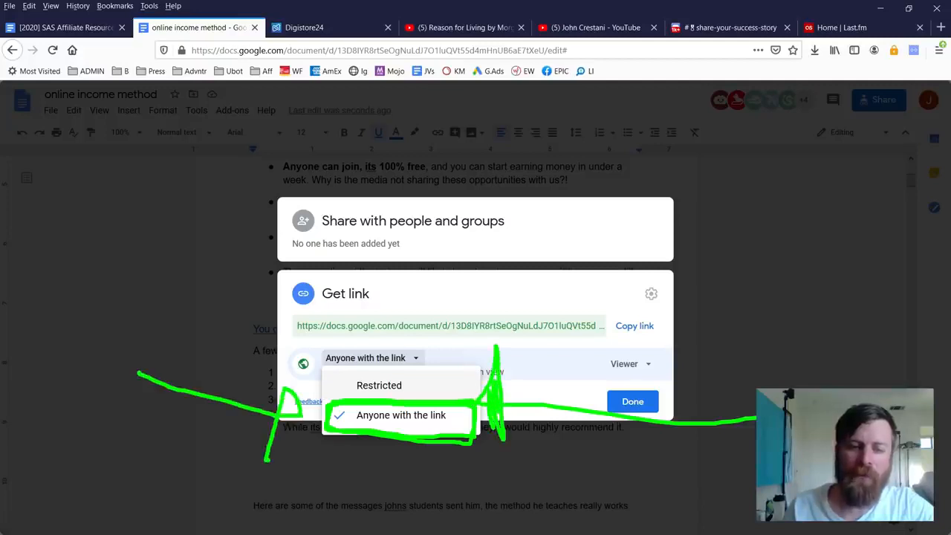
pyautogui.click(401, 415)
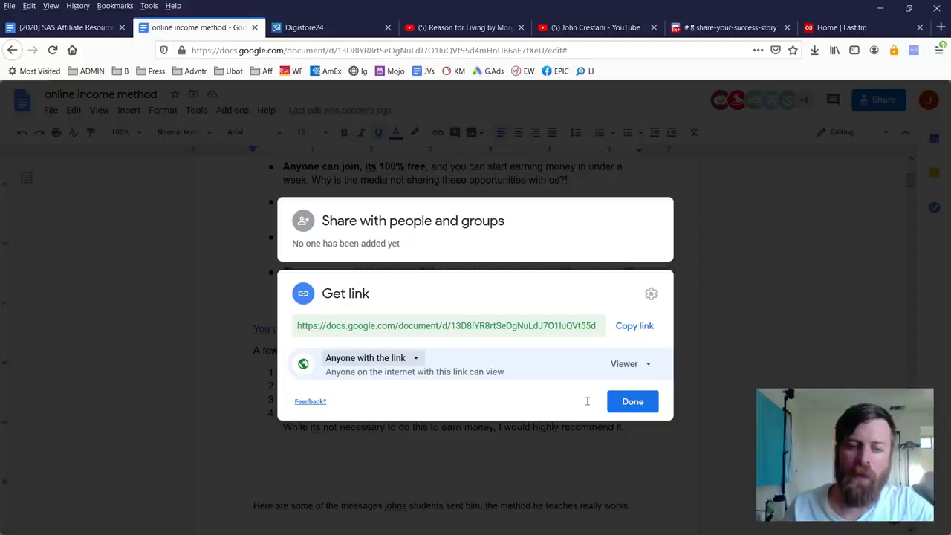
pyautogui.moveTo(620, 325)
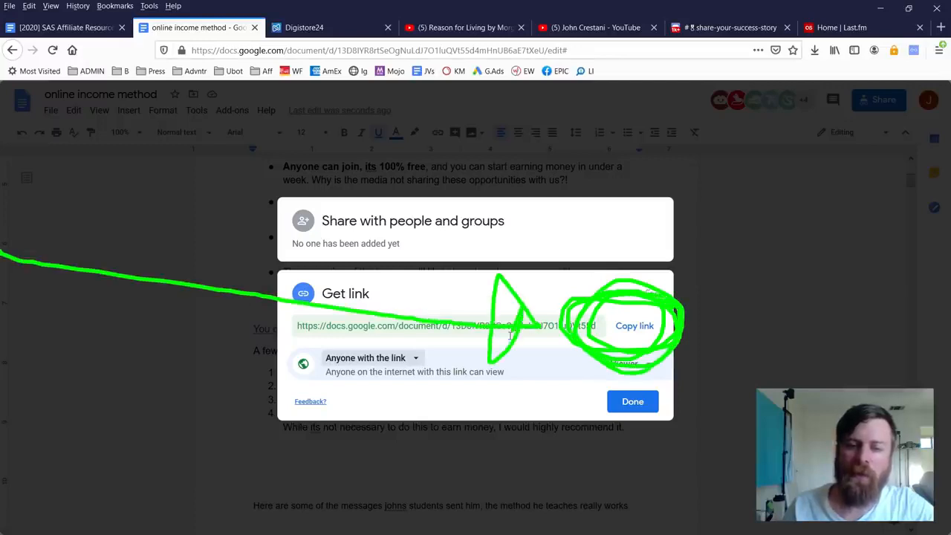
pyautogui.click(634, 325)
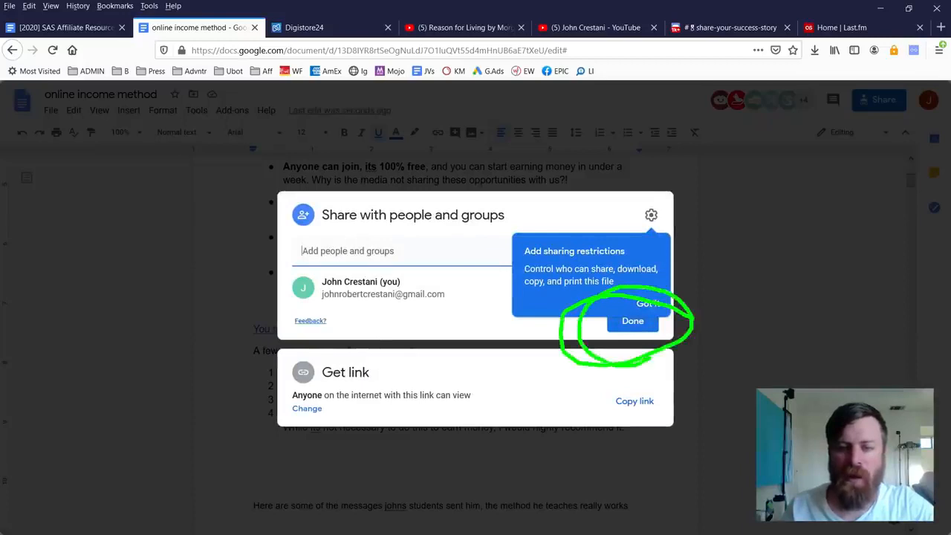
pyautogui.click(632, 320)
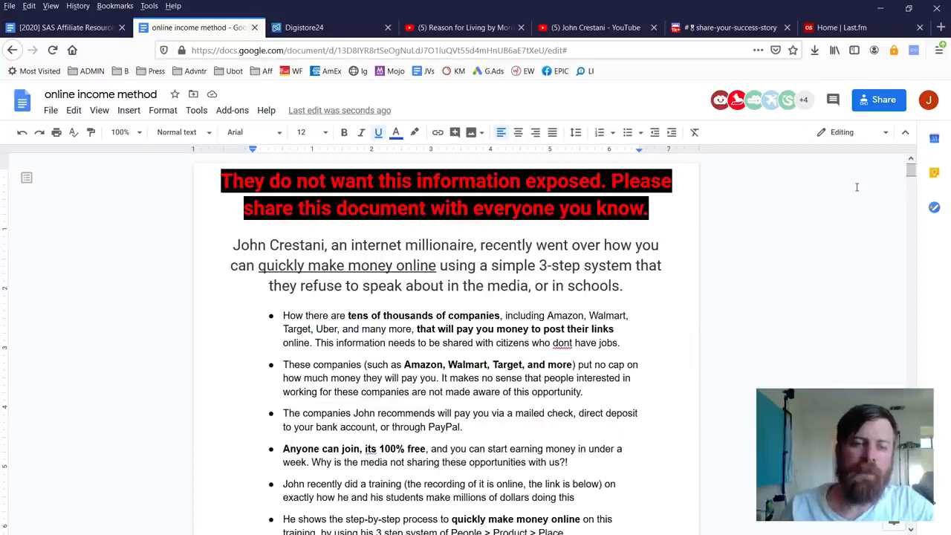
# Log out of Last.fm and sign back in as johncrestani1
pyautogui.click(207, 28)
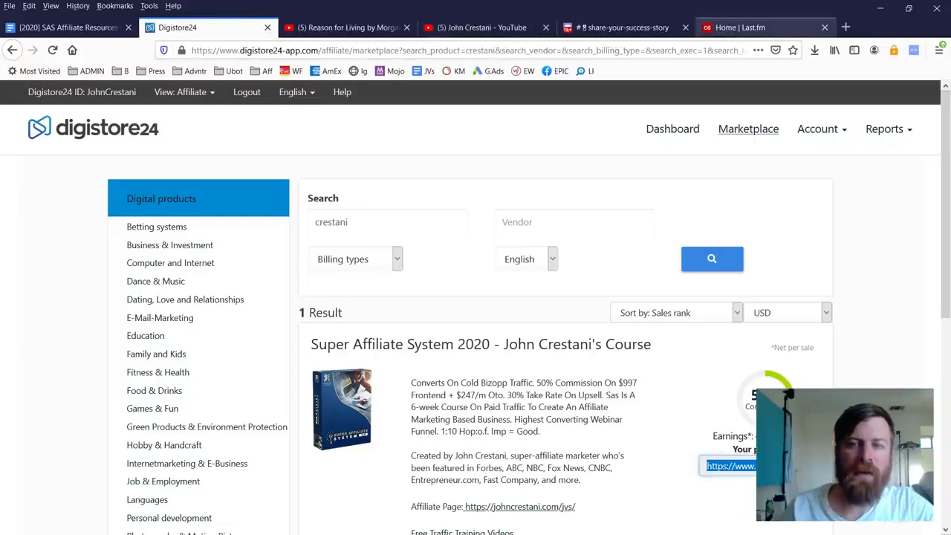
pyautogui.click(743, 27)
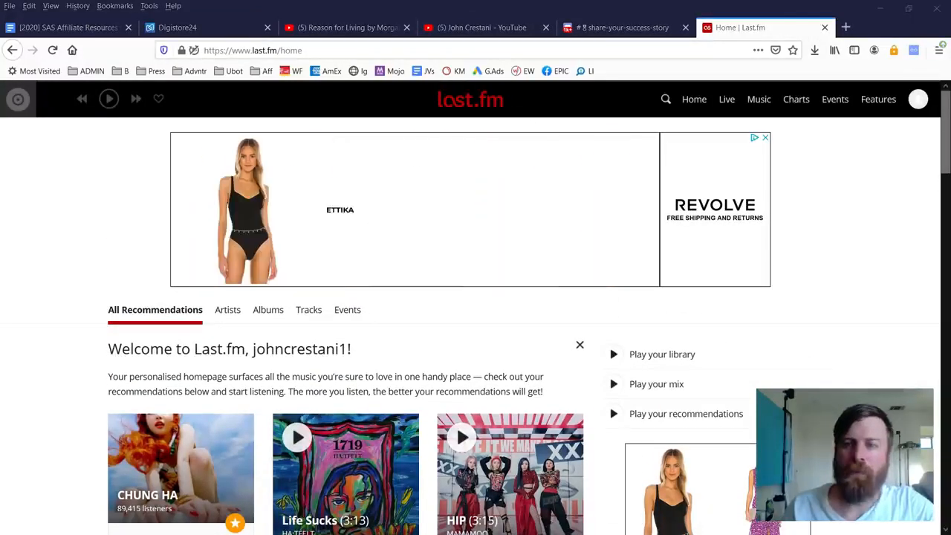
pyautogui.click(918, 98)
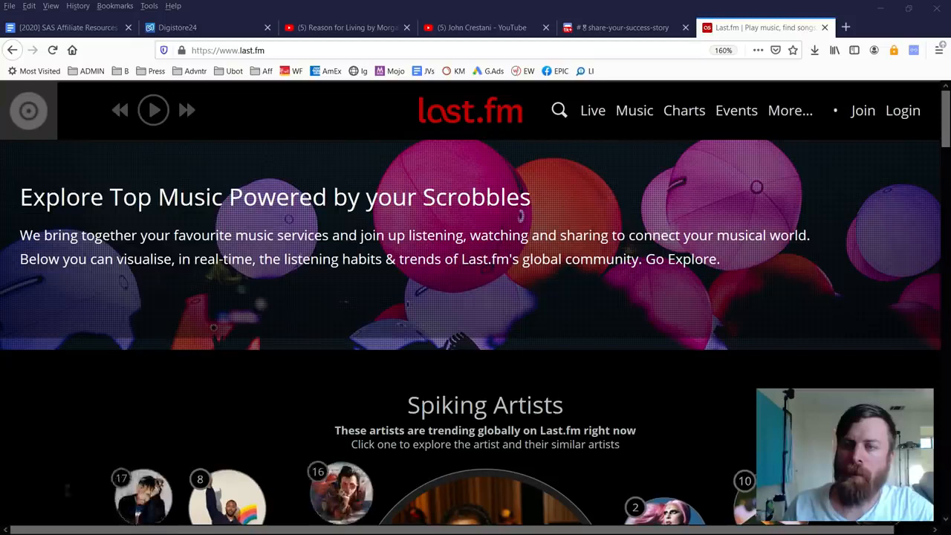
pyautogui.click(903, 110)
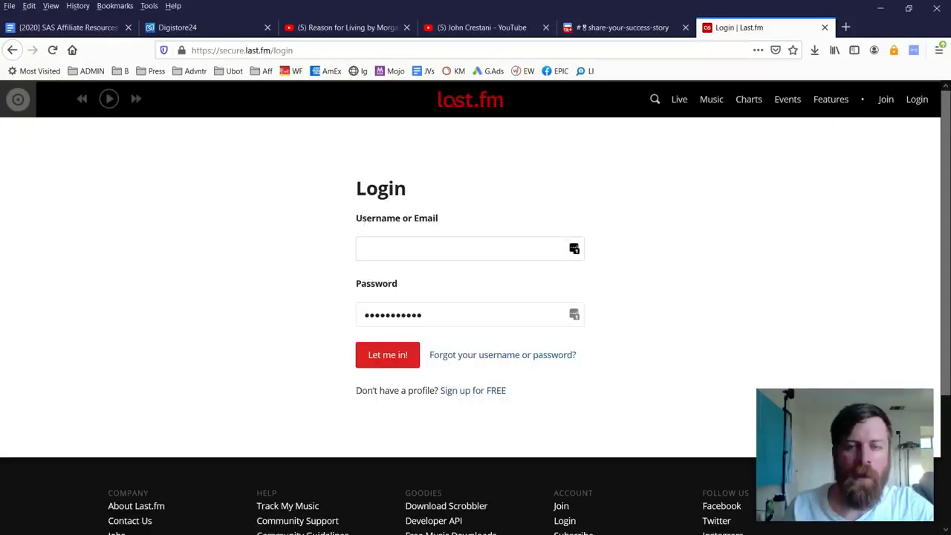
pyautogui.click(468, 248)
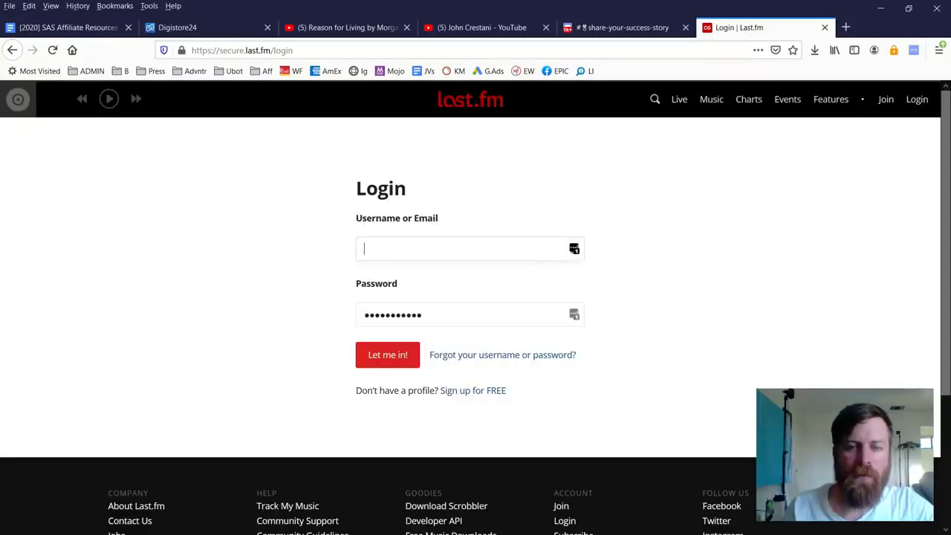
pyautogui.write('johncrestani1')
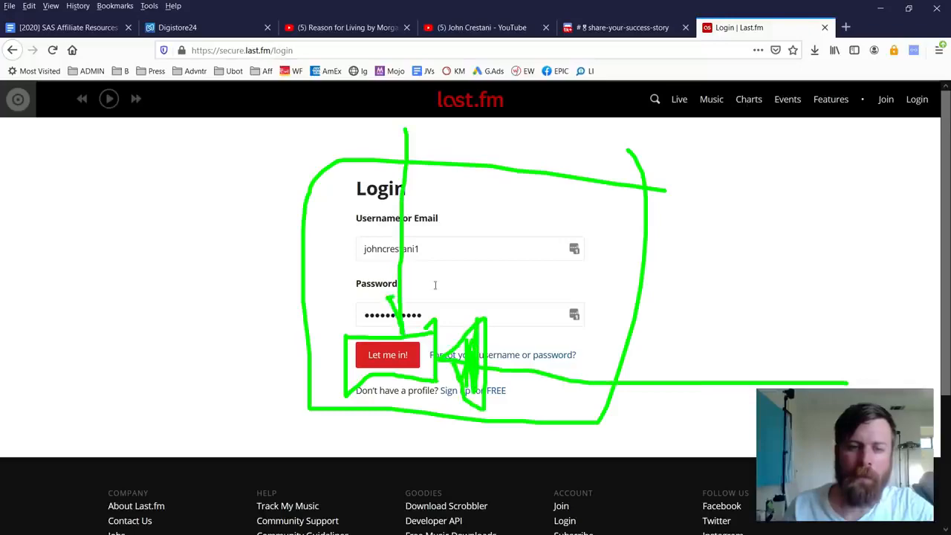
pyautogui.click(387, 354)
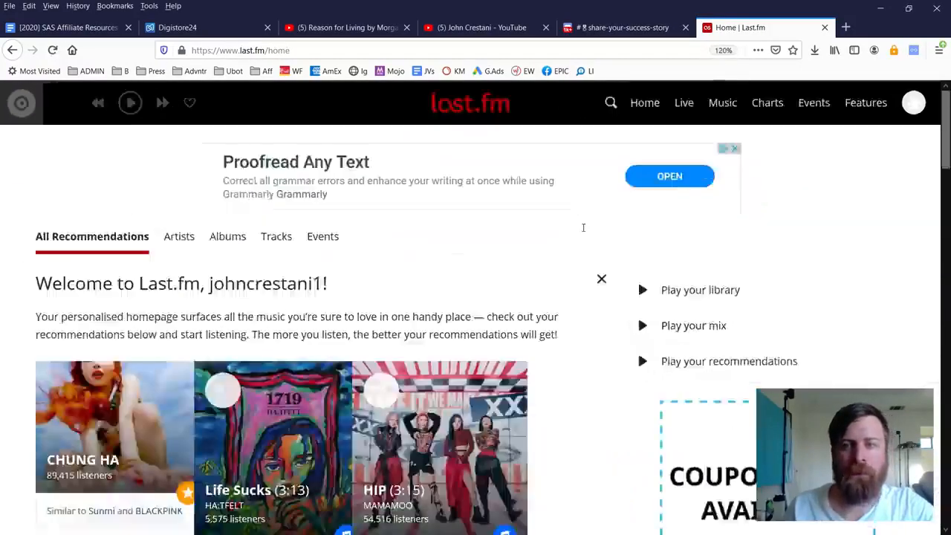
pyautogui.click(67, 28)
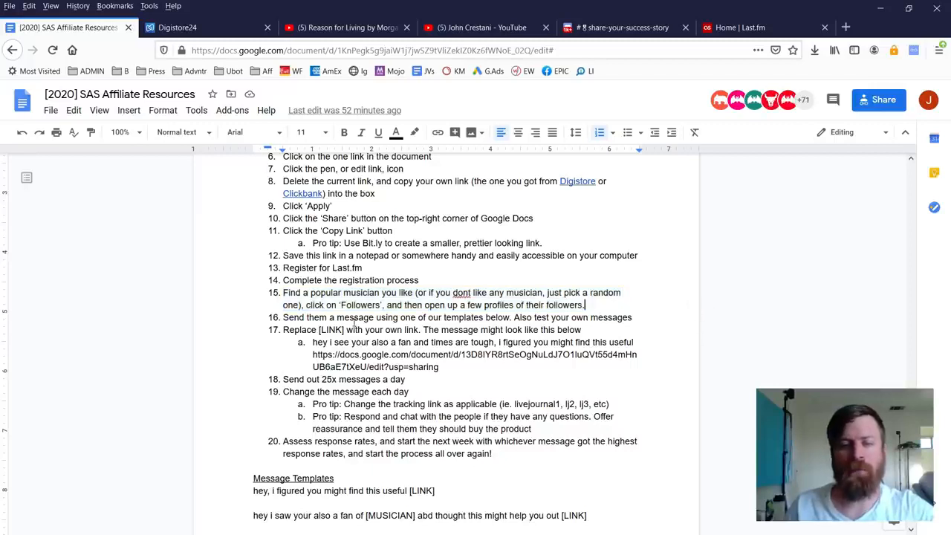
pyautogui.tripleClick(457, 317)
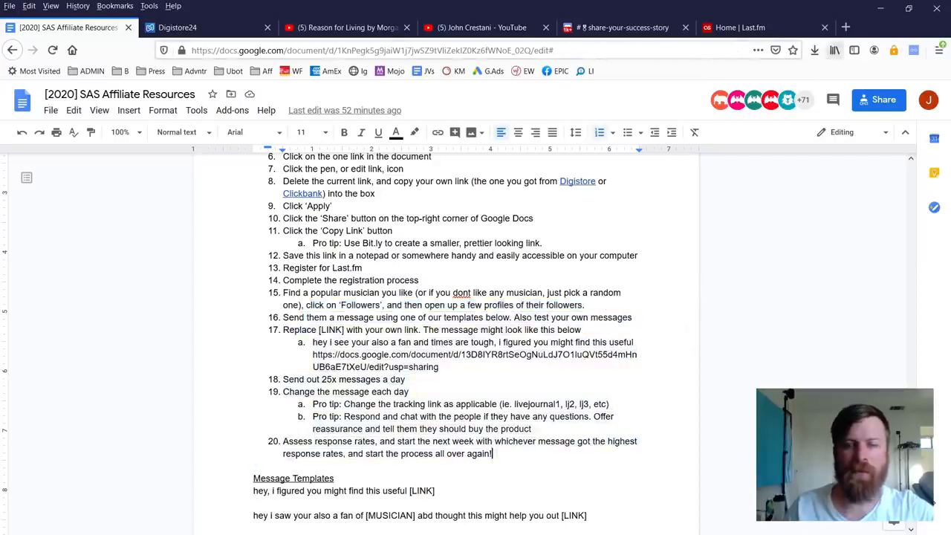
pyautogui.click(743, 28)
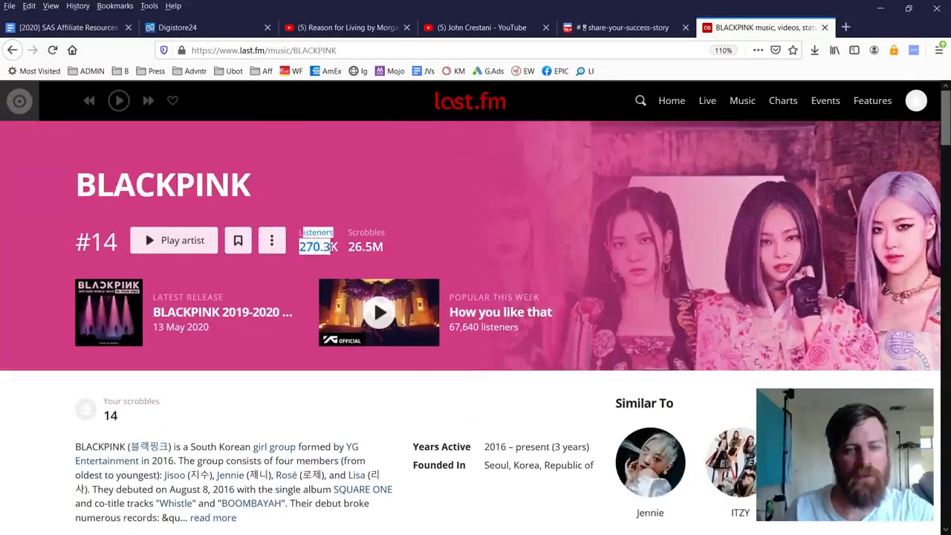
# Scroll BLACKPINK's artist page to the Listeners section and choose 'View all listeners'
pyautogui.scroll(-3)
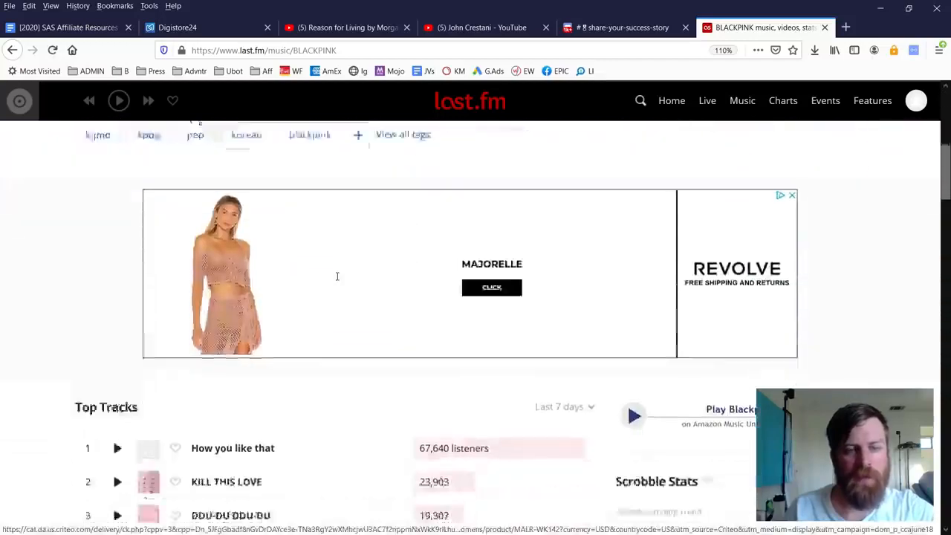
pyautogui.scroll(-3)
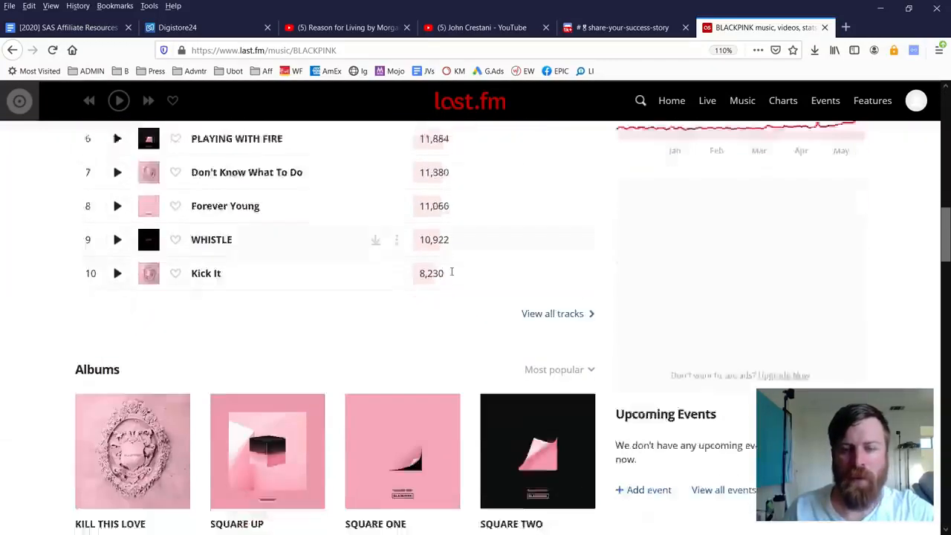
pyautogui.scroll(-3)
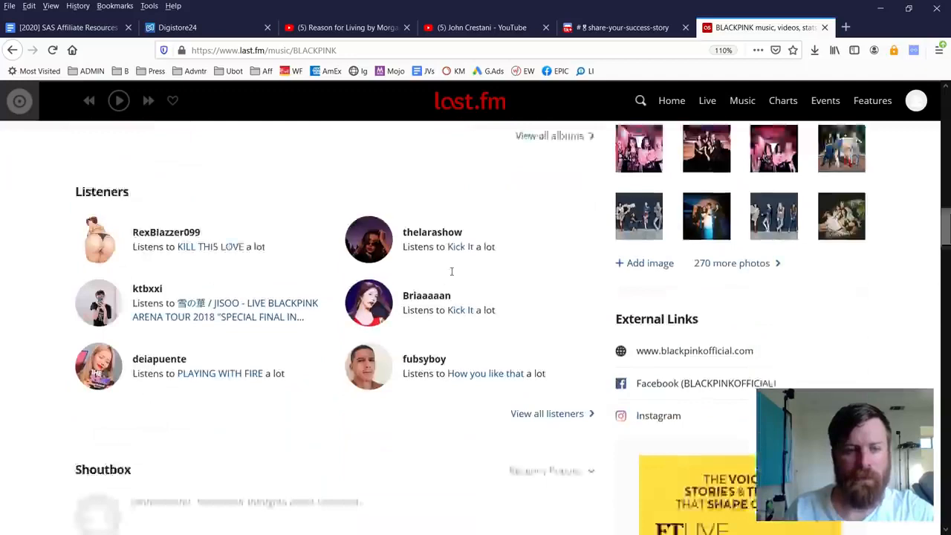
pyautogui.scroll(-3)
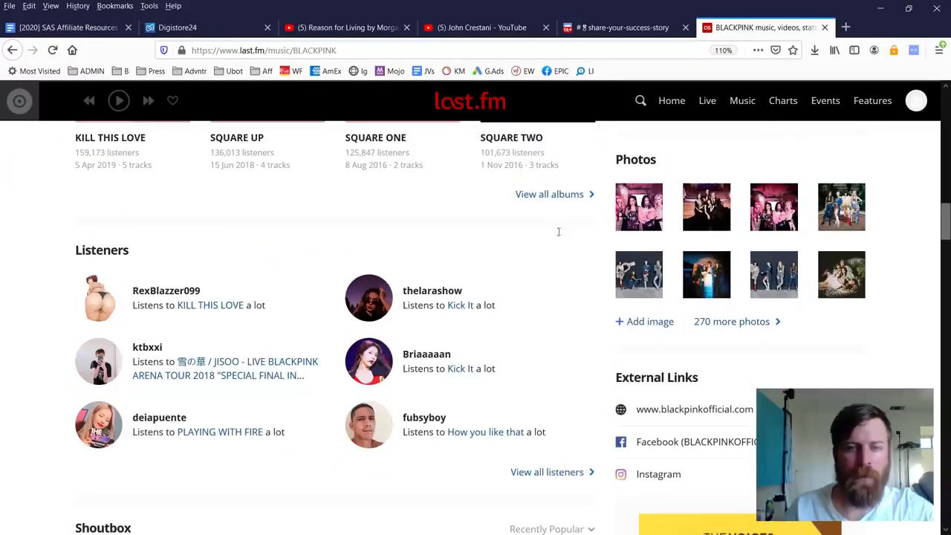
pyautogui.moveTo(565, 231); pyautogui.dragTo(50, 424)
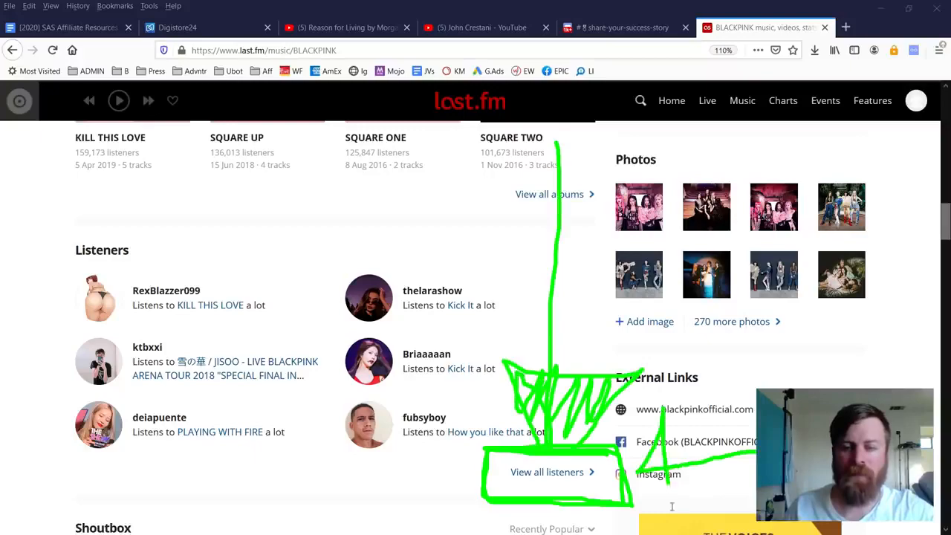
pyautogui.click(548, 472)
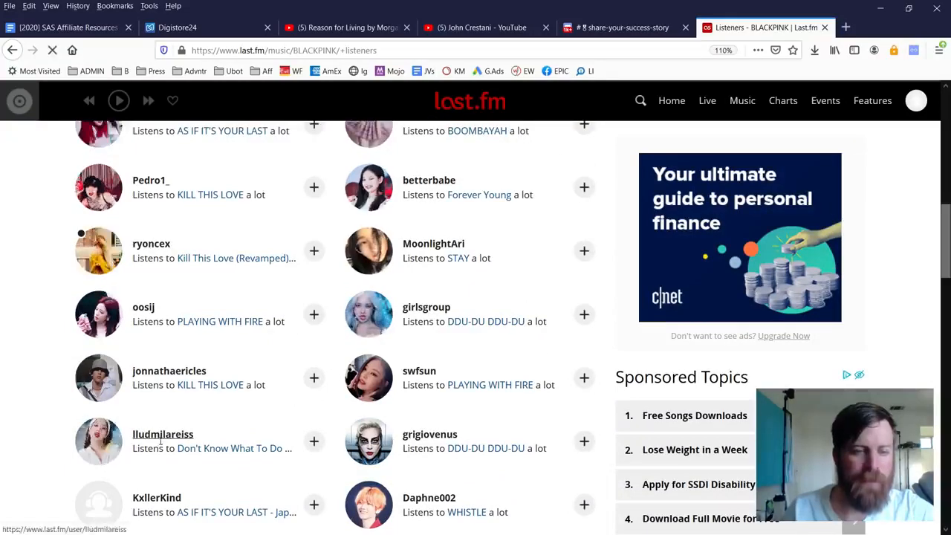
pyautogui.rightClick(163, 434)
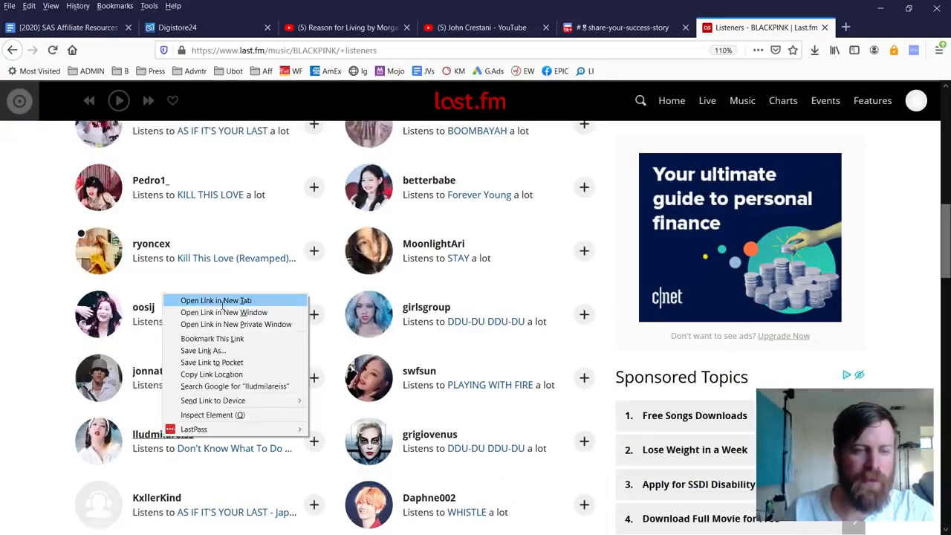
pyautogui.click(215, 301)
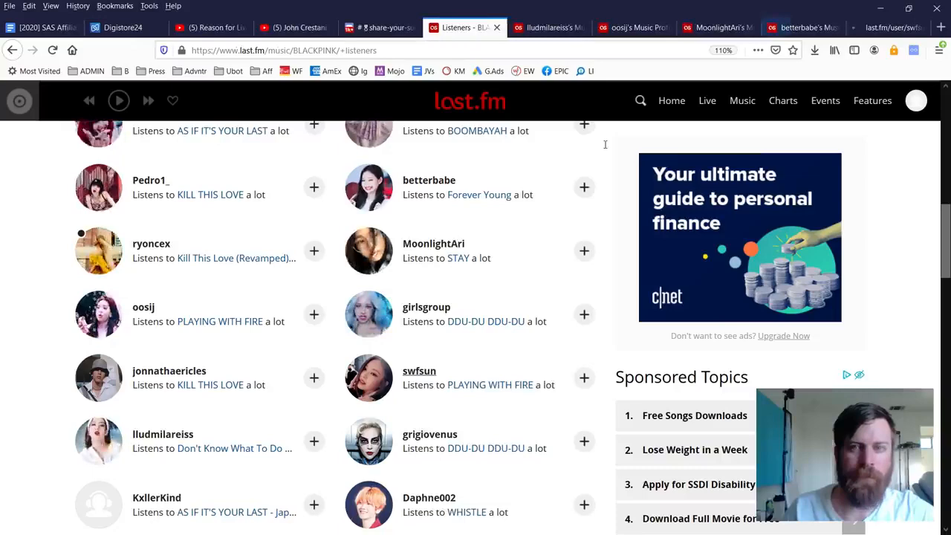
pyautogui.click(162, 434)
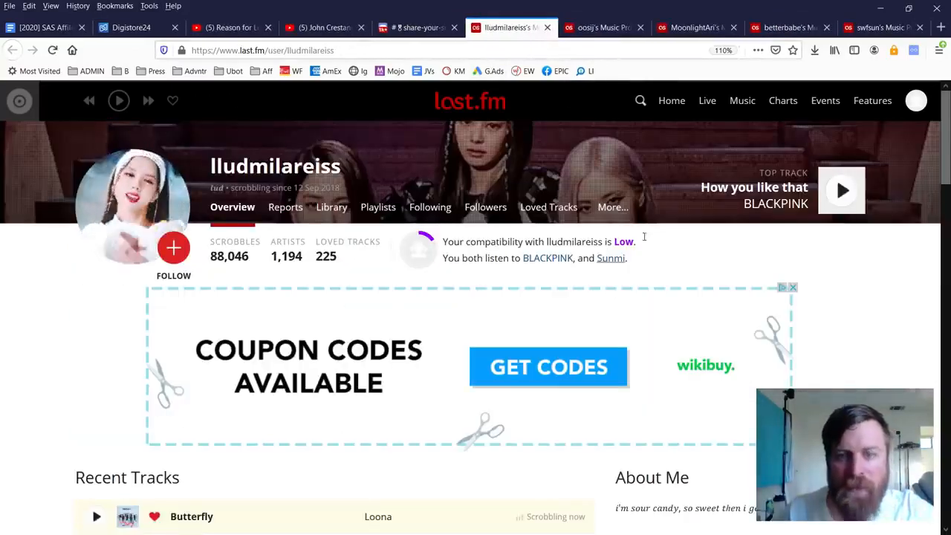
pyautogui.scroll(-3)
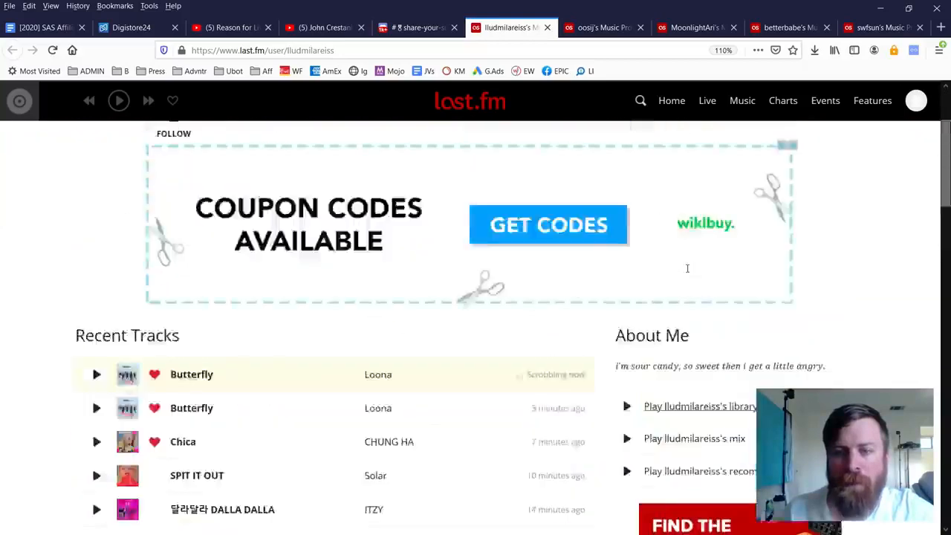
pyautogui.click(602, 28)
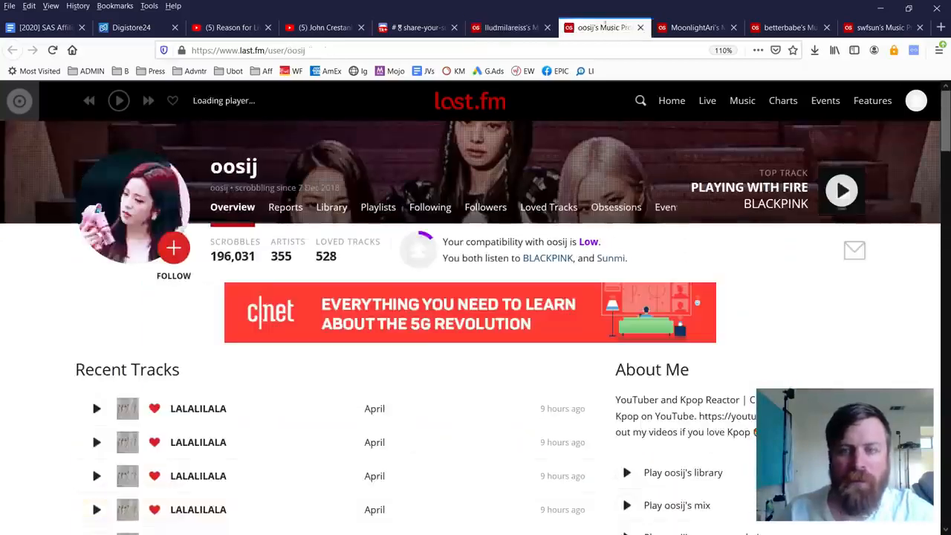
pyautogui.click(789, 28)
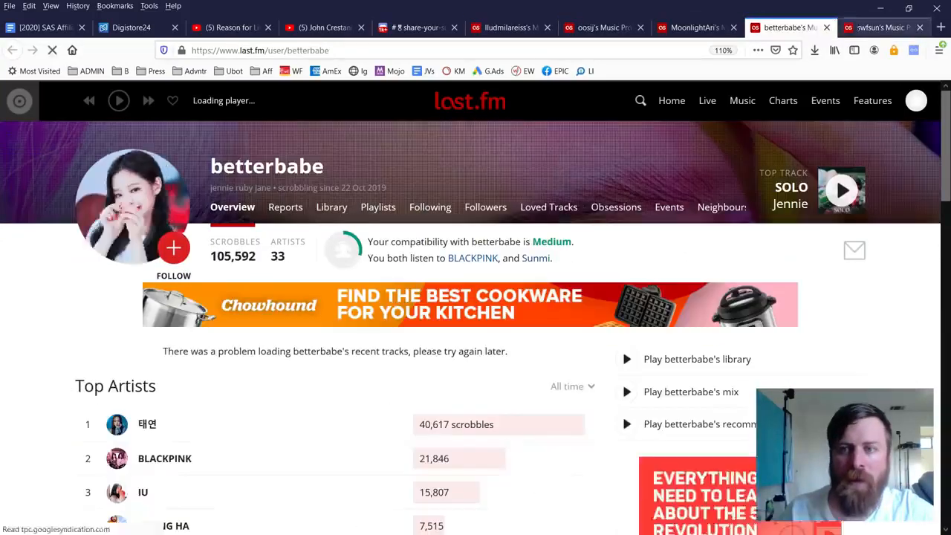
pyautogui.click(505, 28)
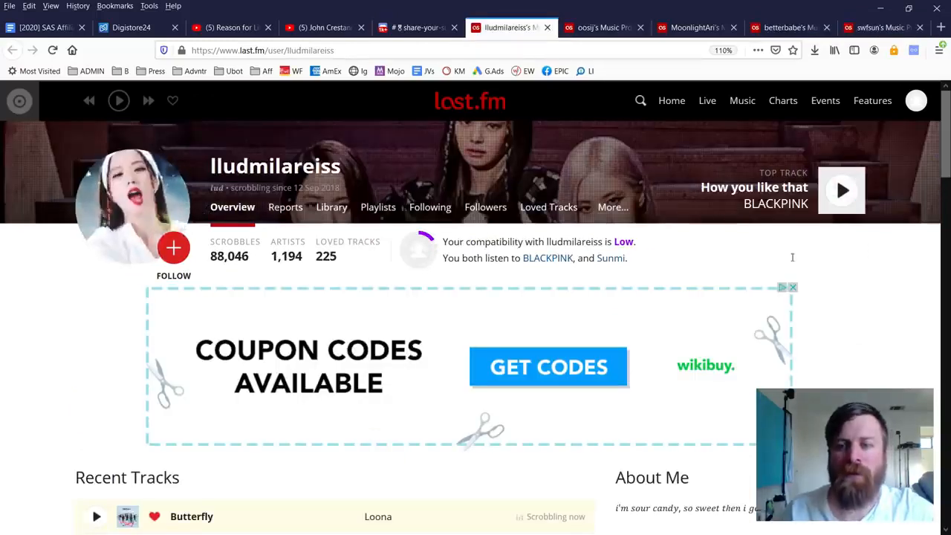
pyautogui.click(602, 27)
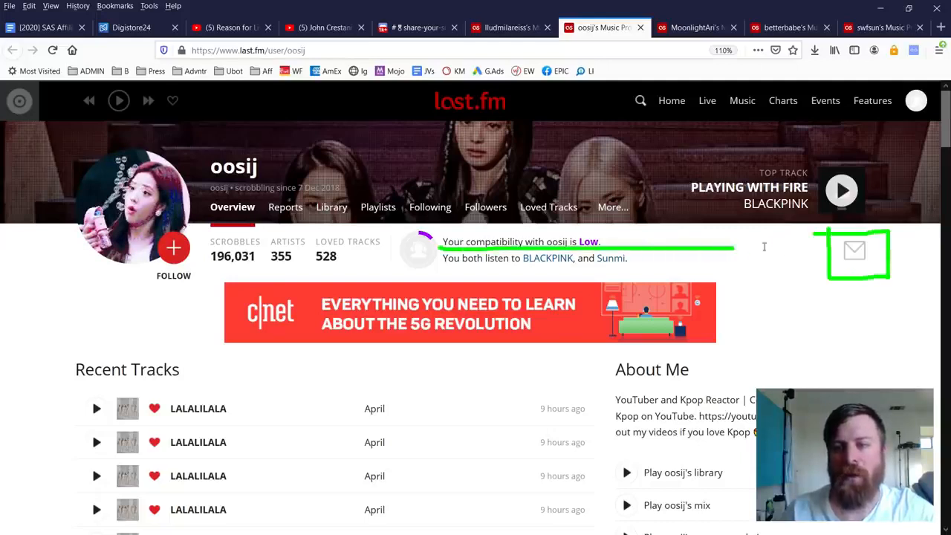
pyautogui.click(509, 28)
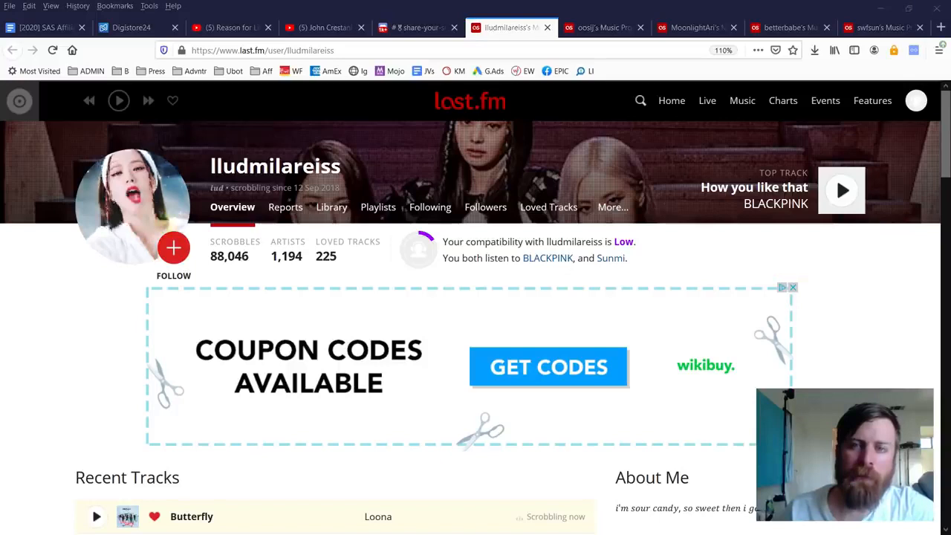
pyautogui.click(601, 27)
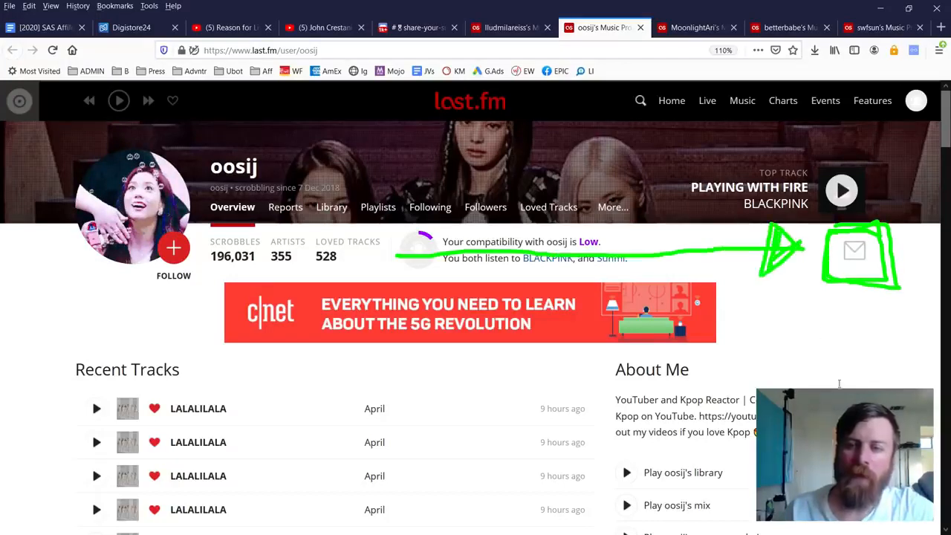
pyautogui.moveTo(862, 386); pyautogui.dragTo(873, 305)
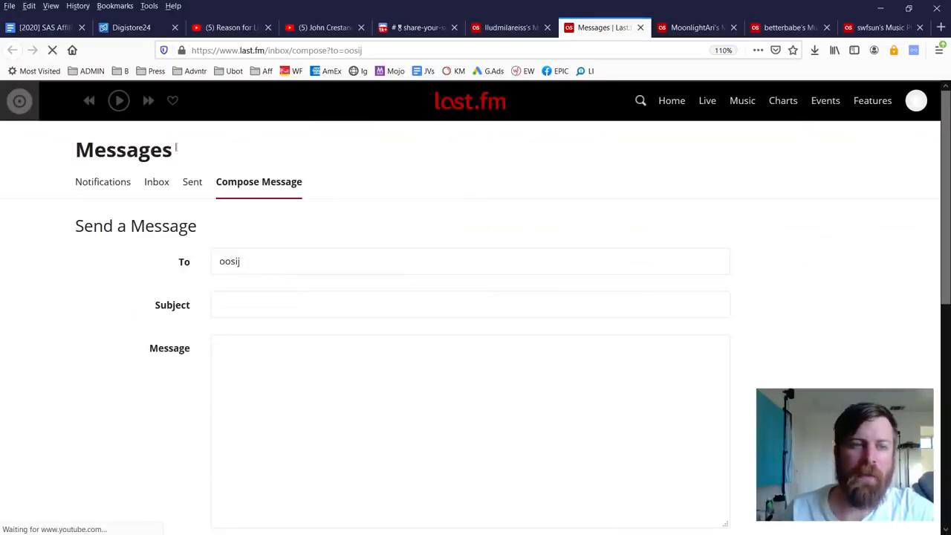
# Leave the blank oosij message and return to the affiliate doc's Last.fm section
pyautogui.scroll(-3)
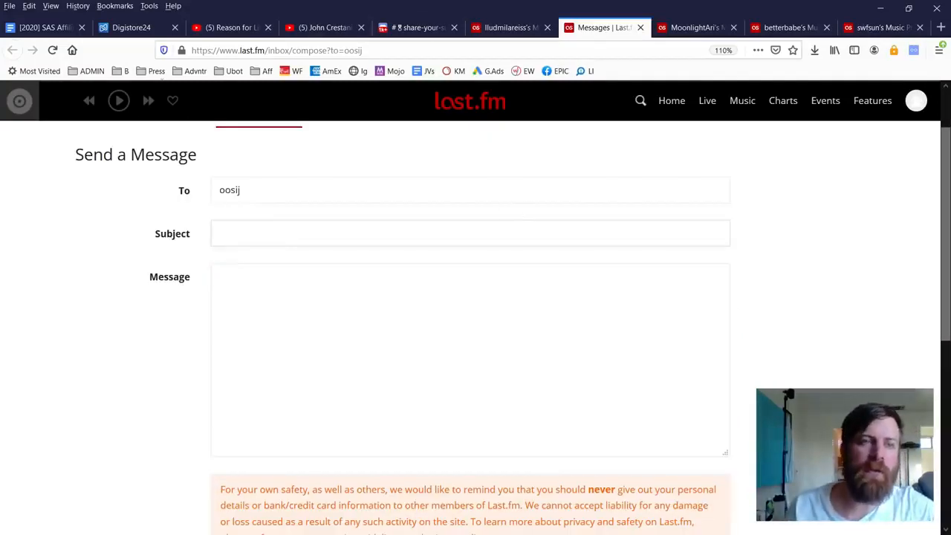
pyautogui.click(471, 233)
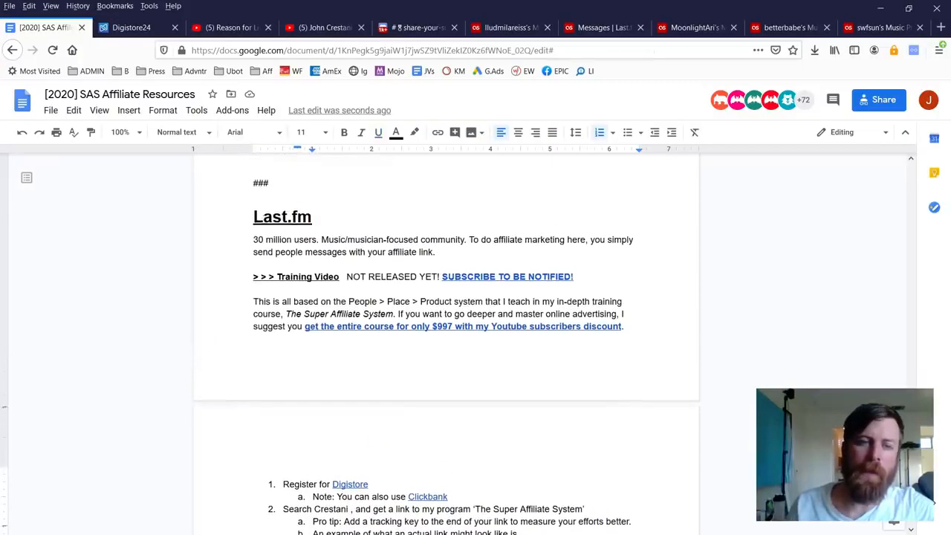
# Enter subject 'hey', copy the 'fellow fan of [MUSICIAN]' template, and return to the draft
pyautogui.scroll(-3)
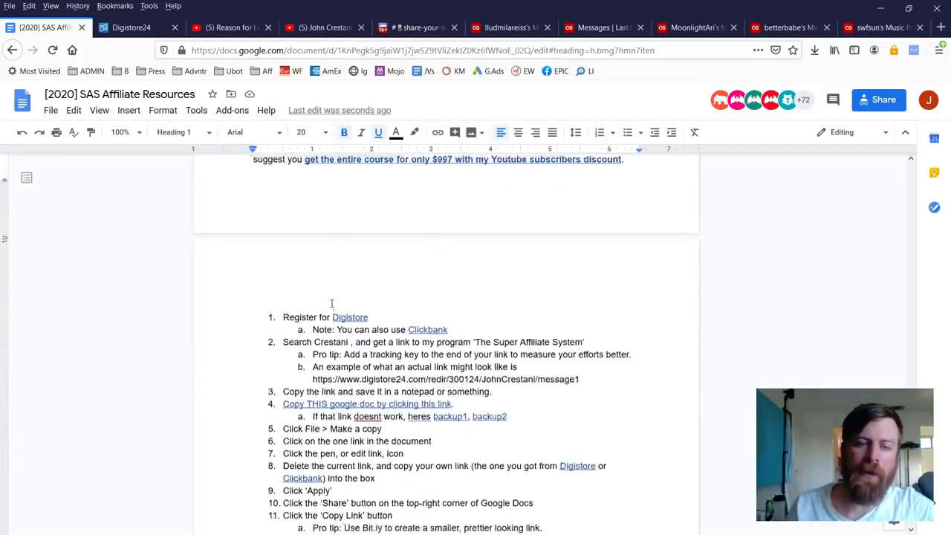
pyautogui.scroll(-3)
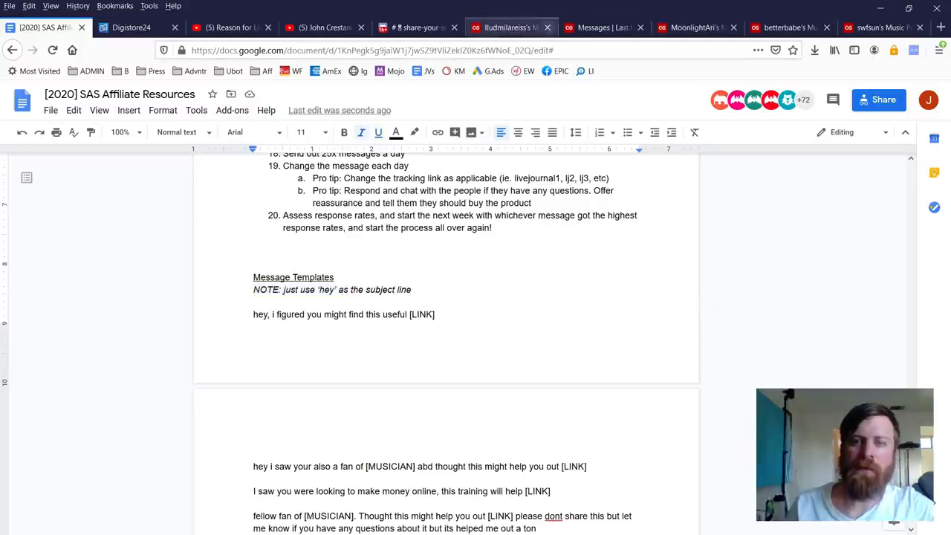
pyautogui.write('he')
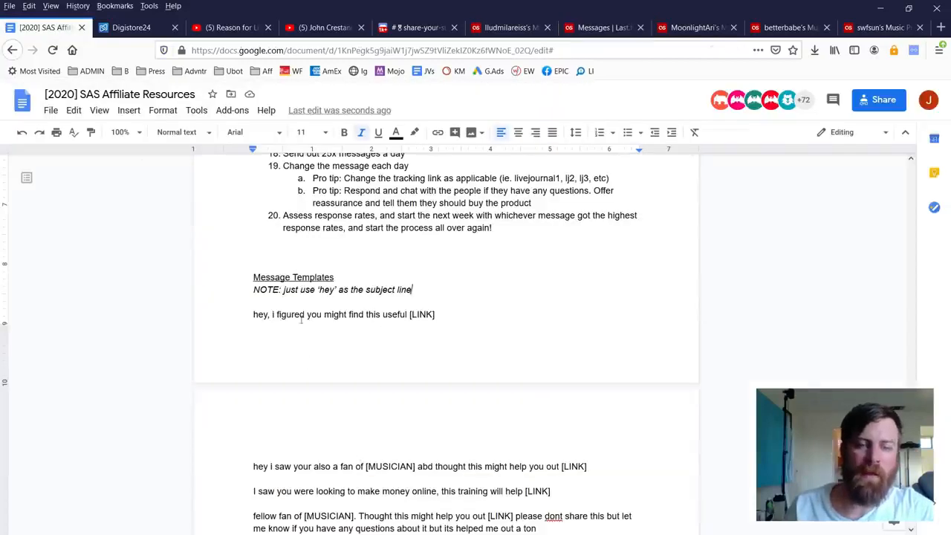
pyautogui.tripleClick(343, 313)
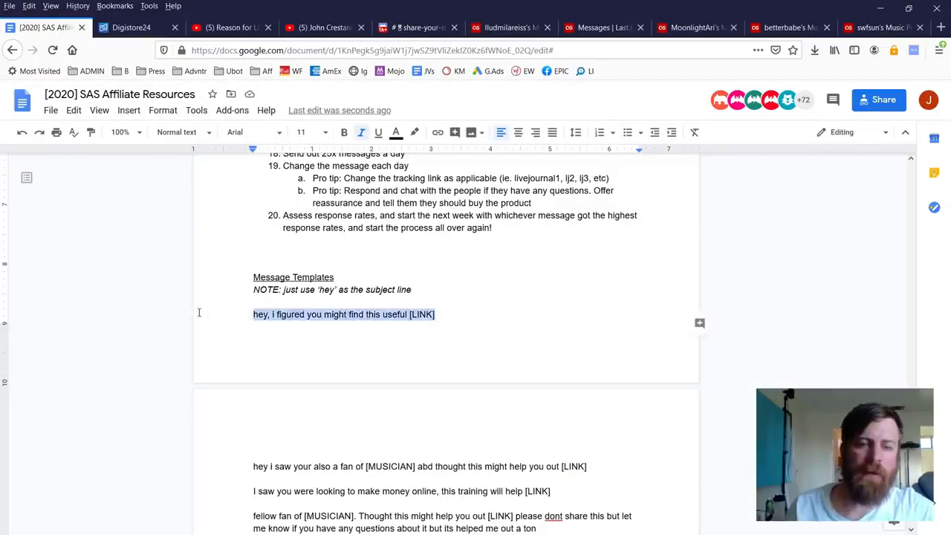
pyautogui.scroll(-3)
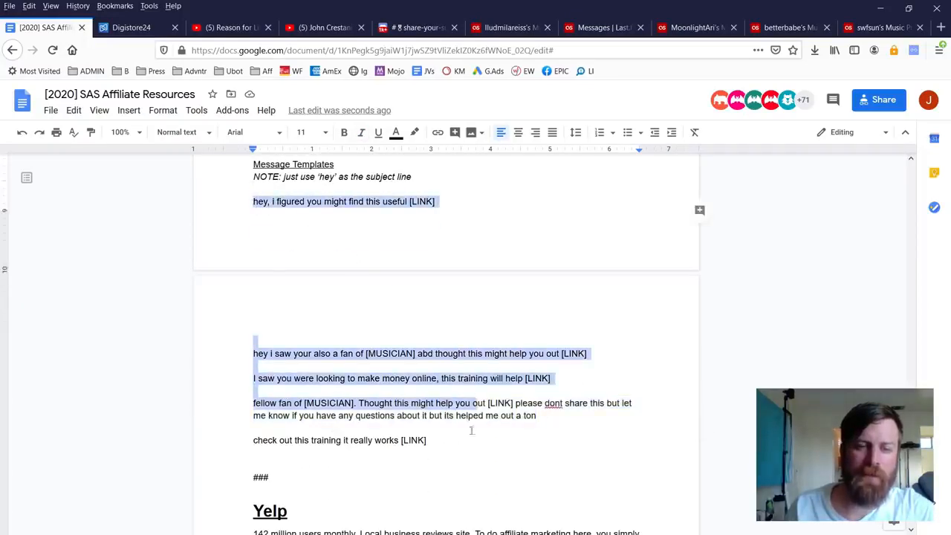
pyautogui.click(548, 415)
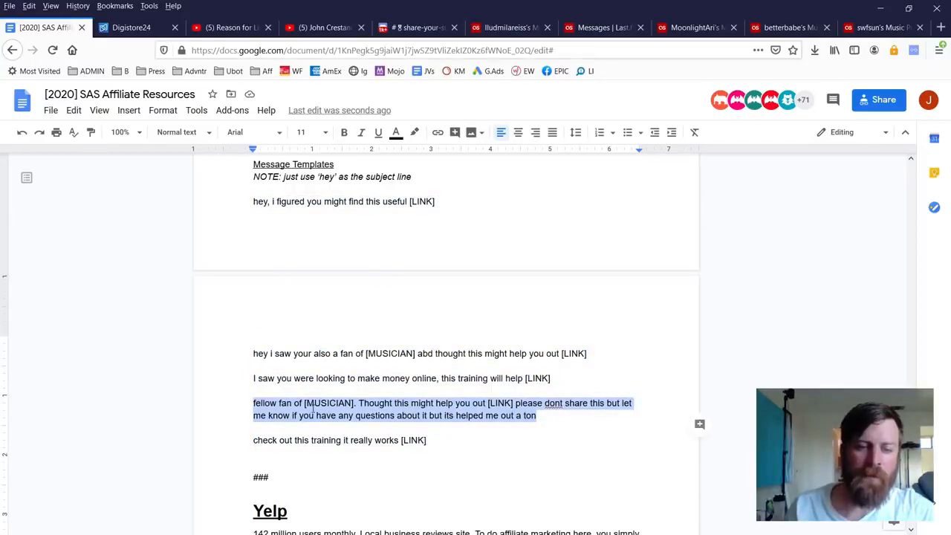
pyautogui.click(602, 27)
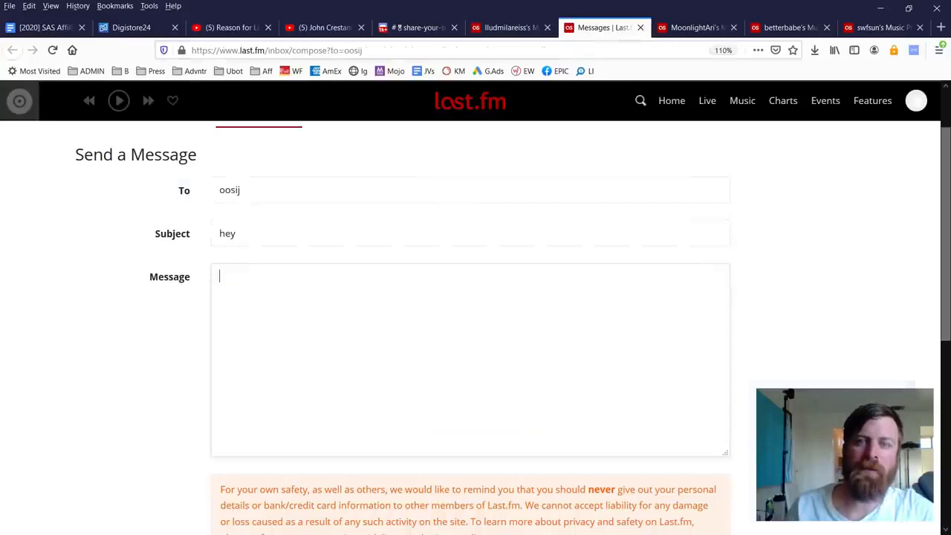
# Paste the fellow-fan template into the oosij message and replace [MUSICIAN] with BlackPink
pyautogui.write('fellow fan of [MUSICIAN]. Thought this might help you out [LINK] please dont share this but let me know if you have any questions about it but its helped me out a ton')
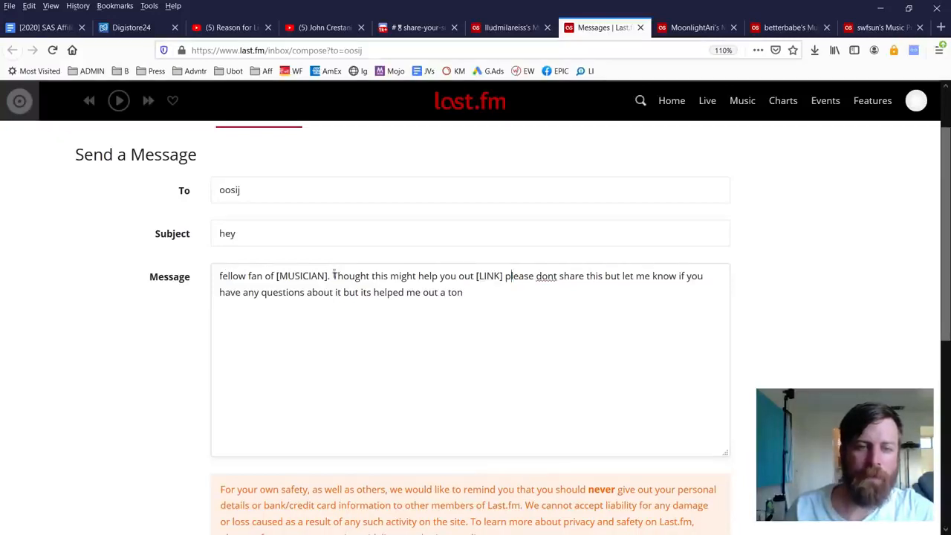
pyautogui.doubleClick(301, 275)
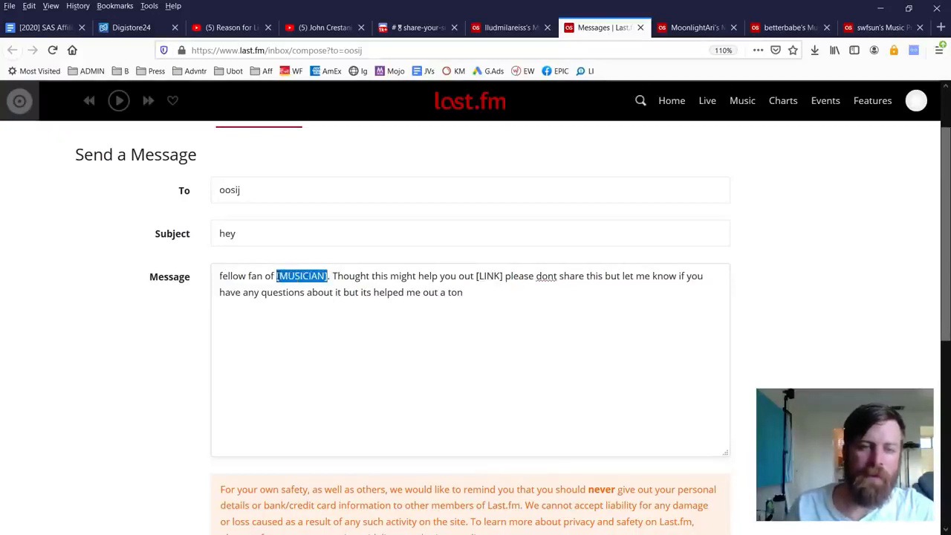
pyautogui.write('B')
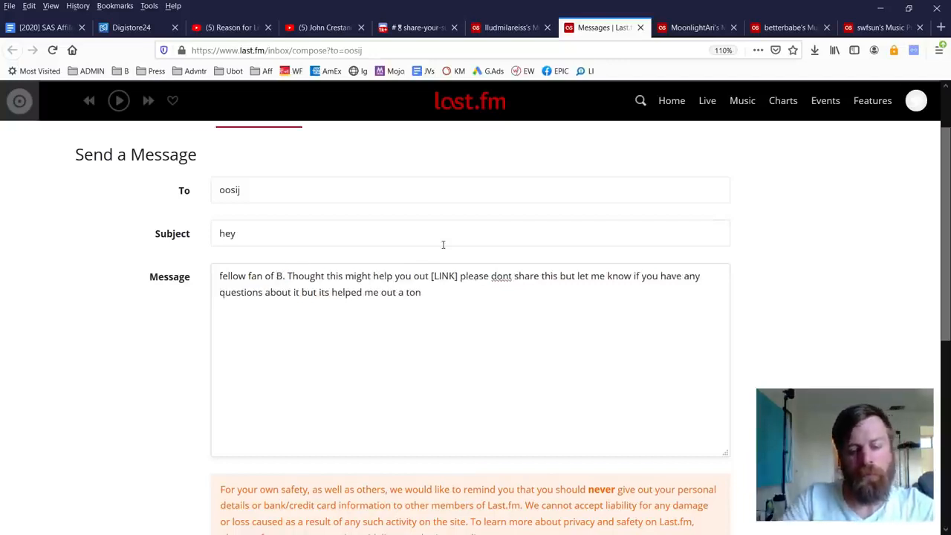
pyautogui.write('BlackPink')
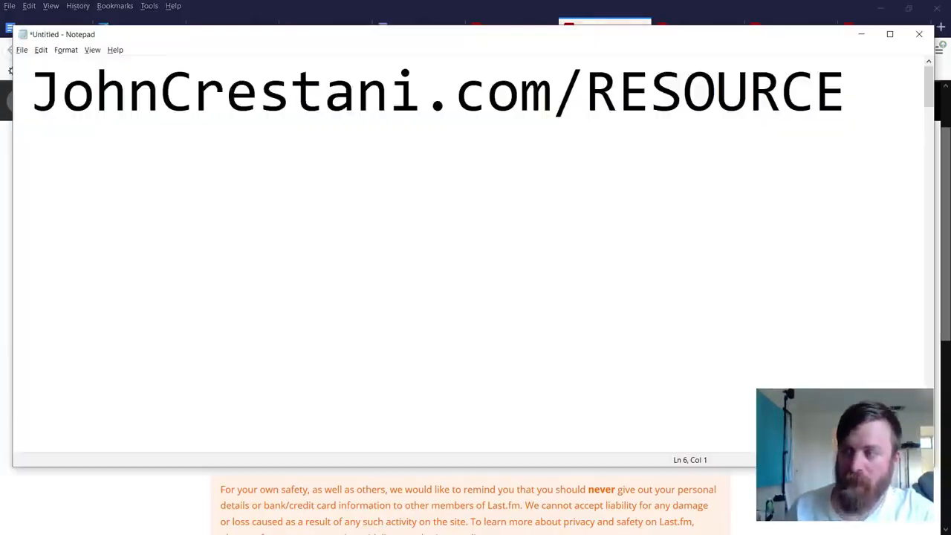
# Replace [LINK] in the message body with the shared Google Docs URL
pyautogui.write('https://docs.google.com/document/d/13D8IYR8rtSeOgNuLdJ7O1luQVt55d4mHnUB6aE7tXeU/edit?usp=sharing please dont share this but let me know if you have any questions about it but its helped me out a ton')
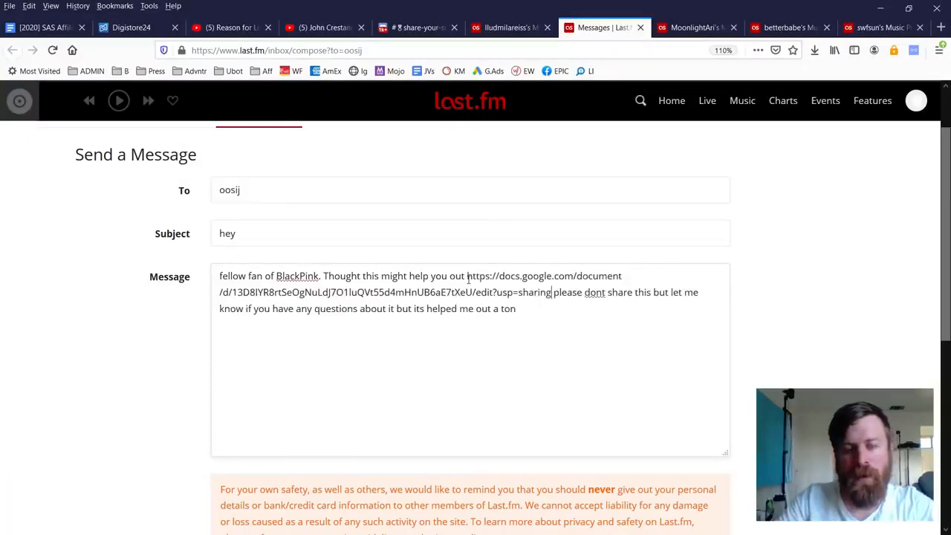
pyautogui.moveTo(550, 292); pyautogui.dragTo(516, 309)
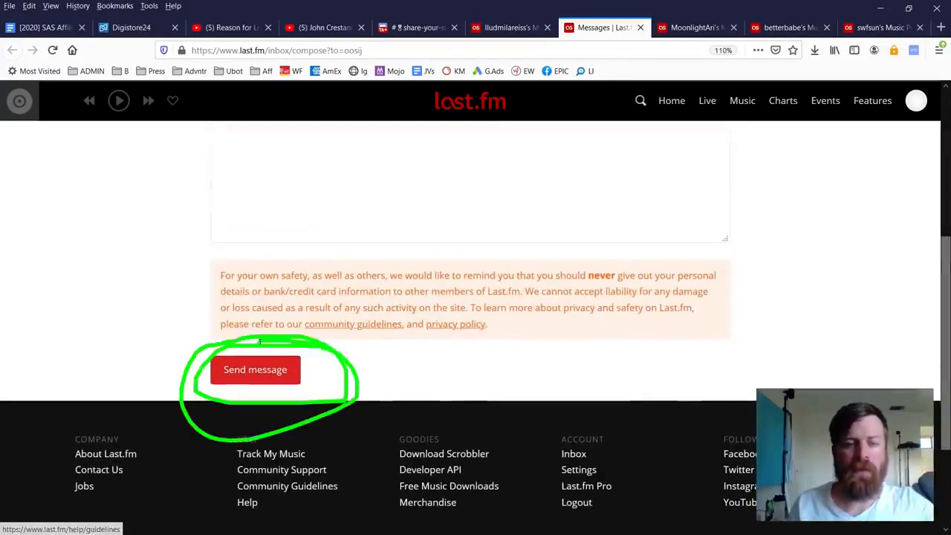
pyautogui.click(255, 369)
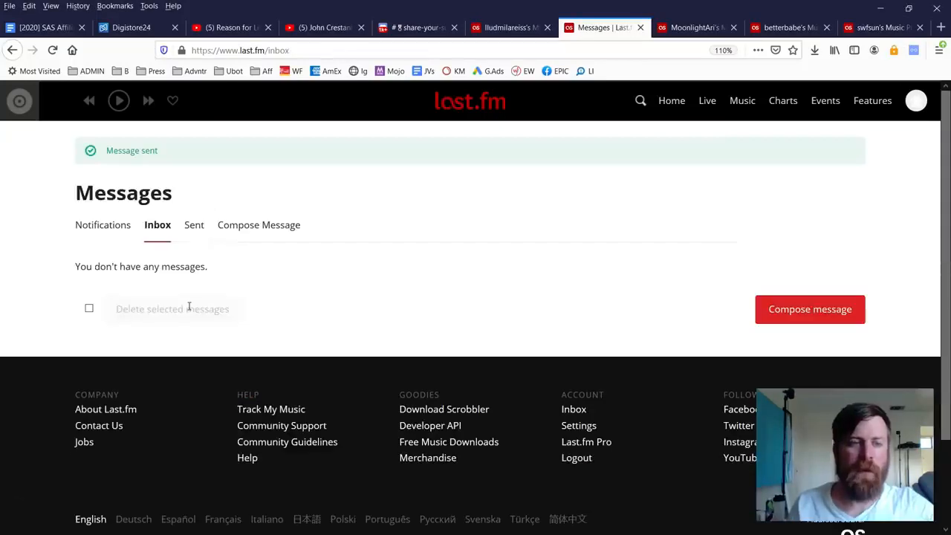
pyautogui.click(194, 224)
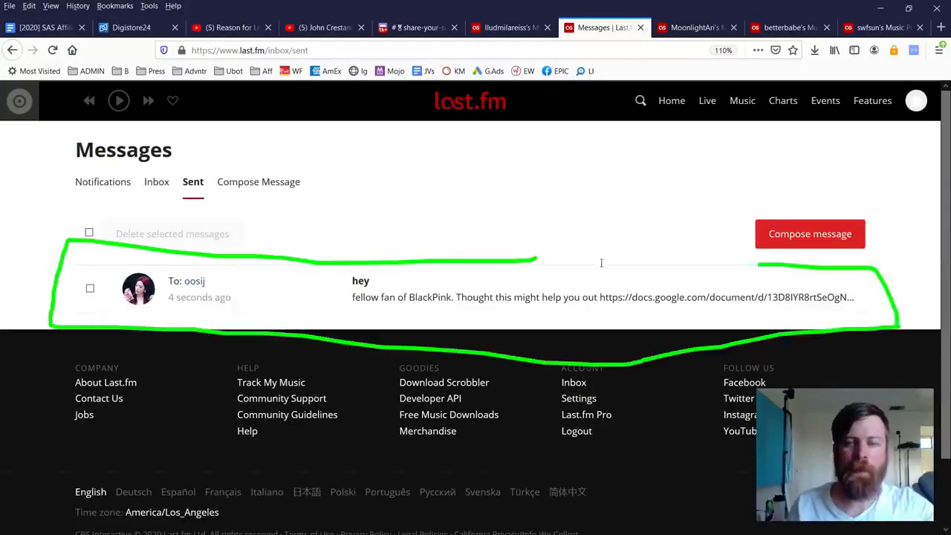
pyautogui.click(691, 28)
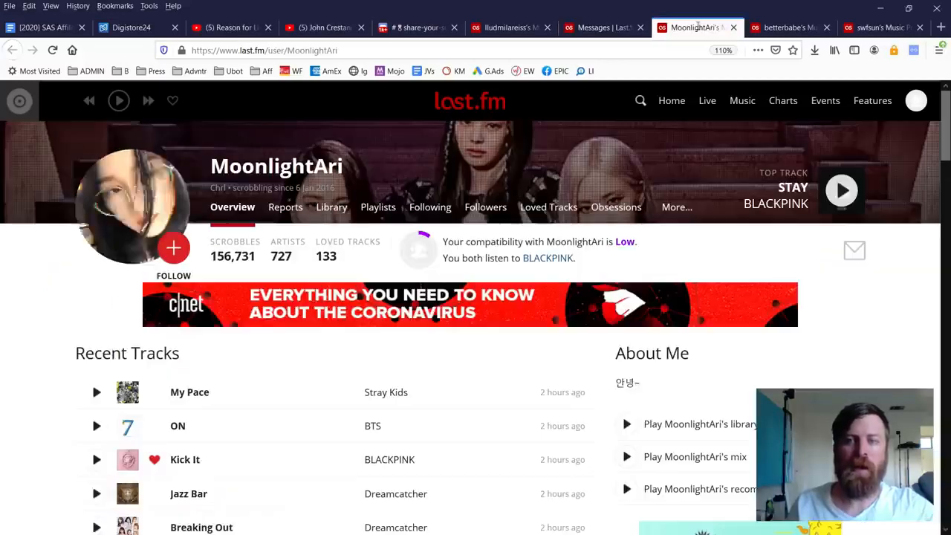
pyautogui.moveTo(854, 250)
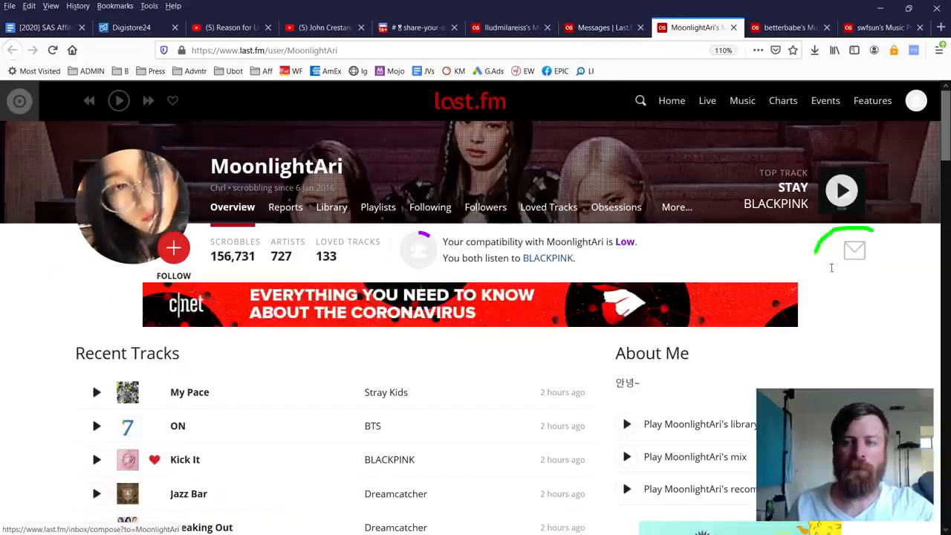
pyautogui.click(855, 251)
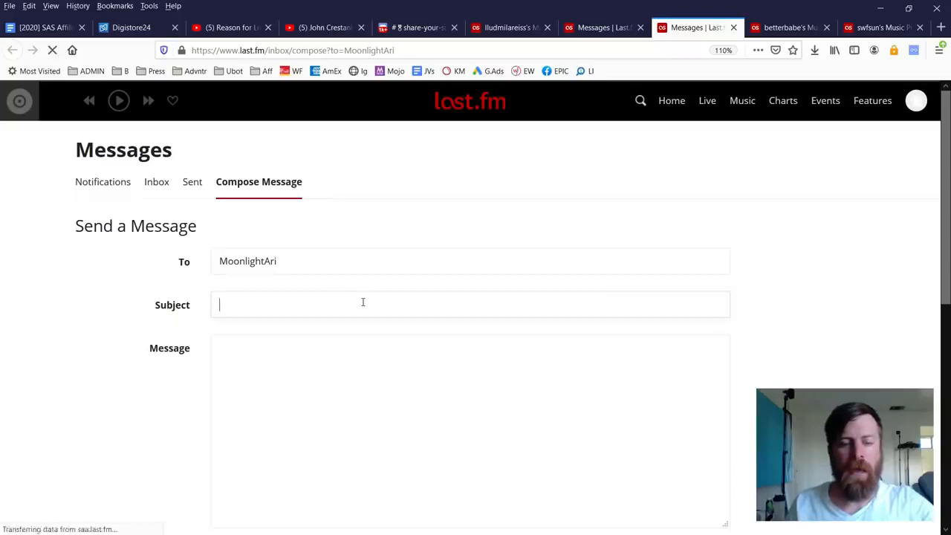
pyautogui.scroll(-3)
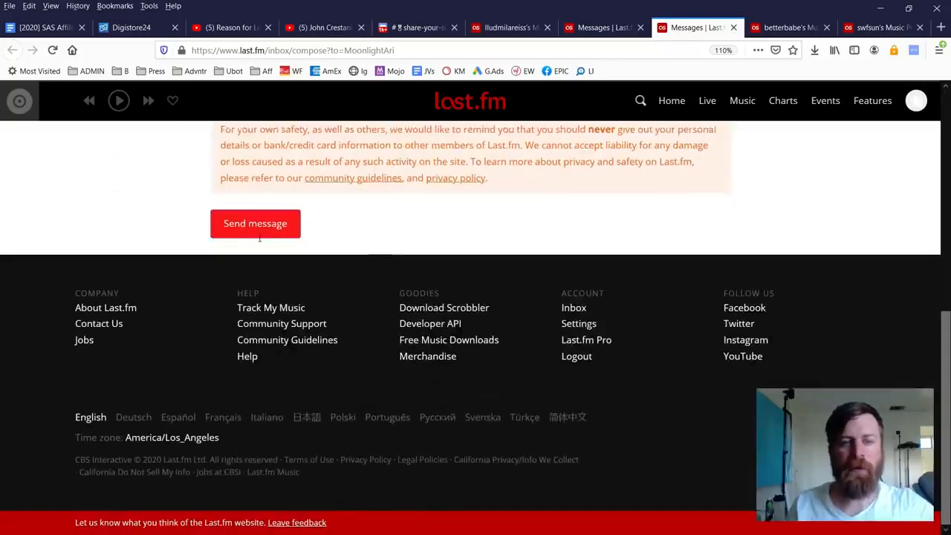
pyautogui.click(788, 28)
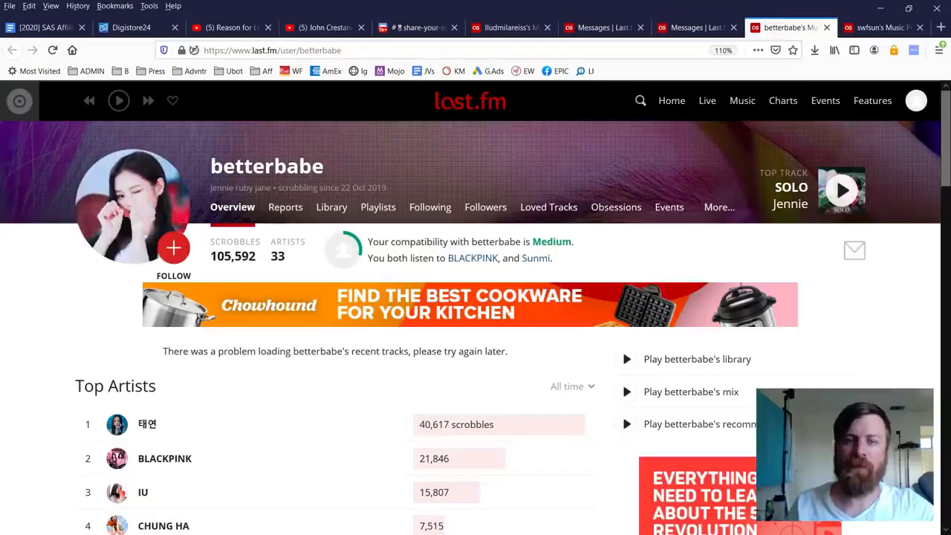
pyautogui.click(853, 250)
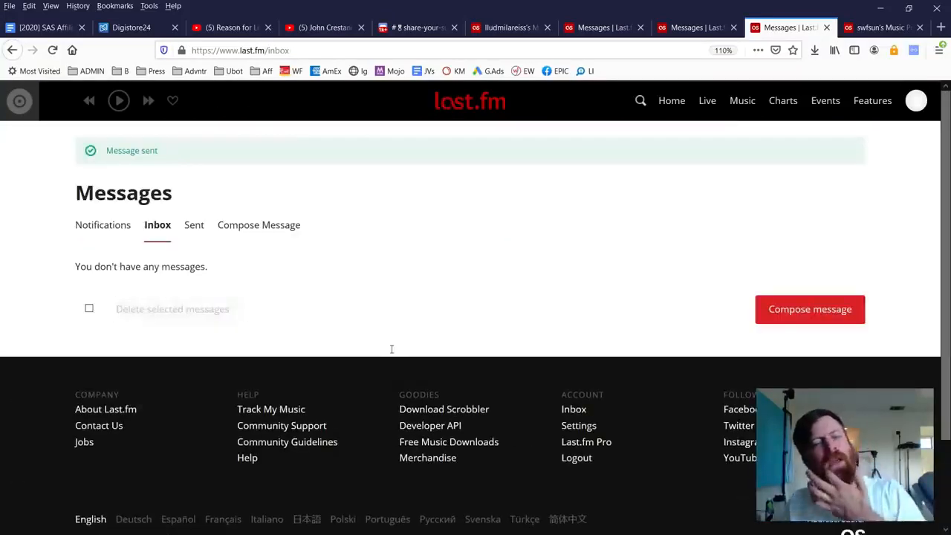
pyautogui.moveTo(402, 341)
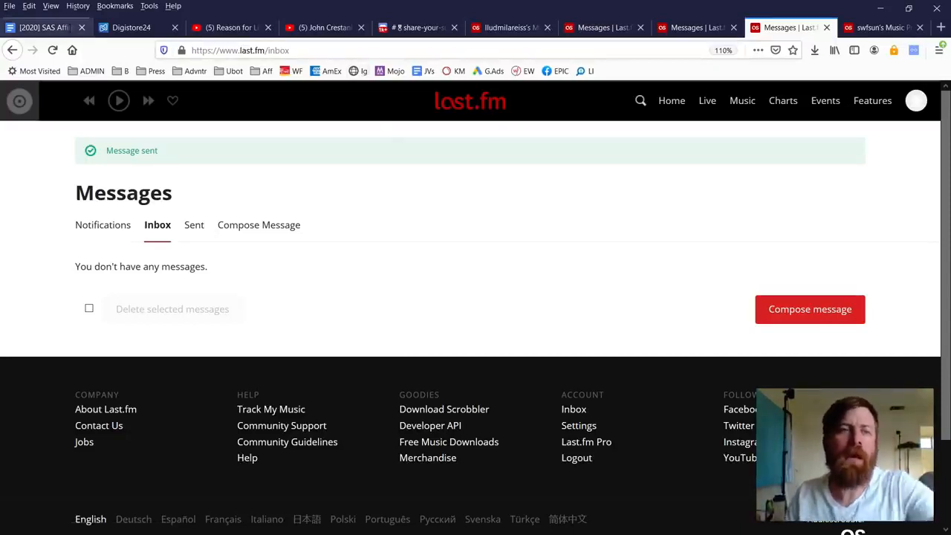
# Open the sent BlackPink fellow-fan message containing the Google Doc link
pyautogui.click(194, 224)
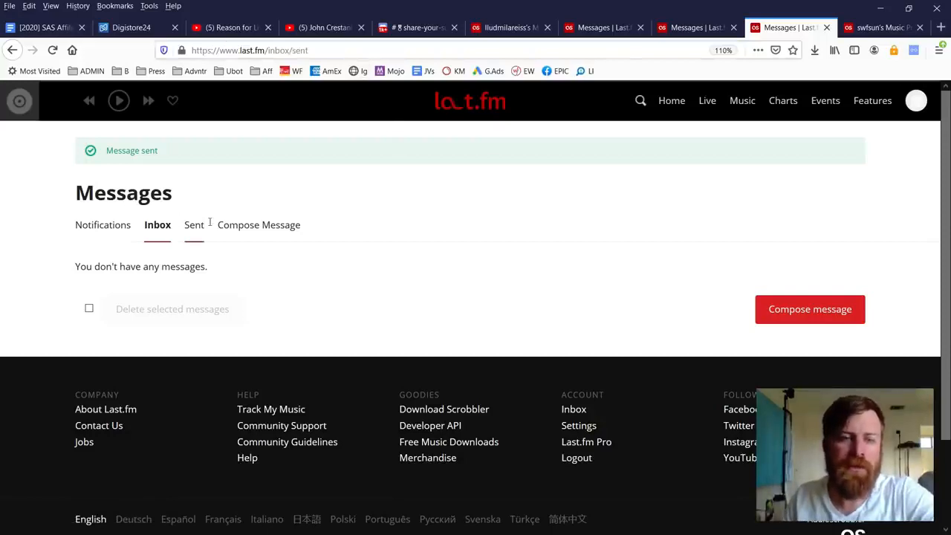
pyautogui.click(194, 224)
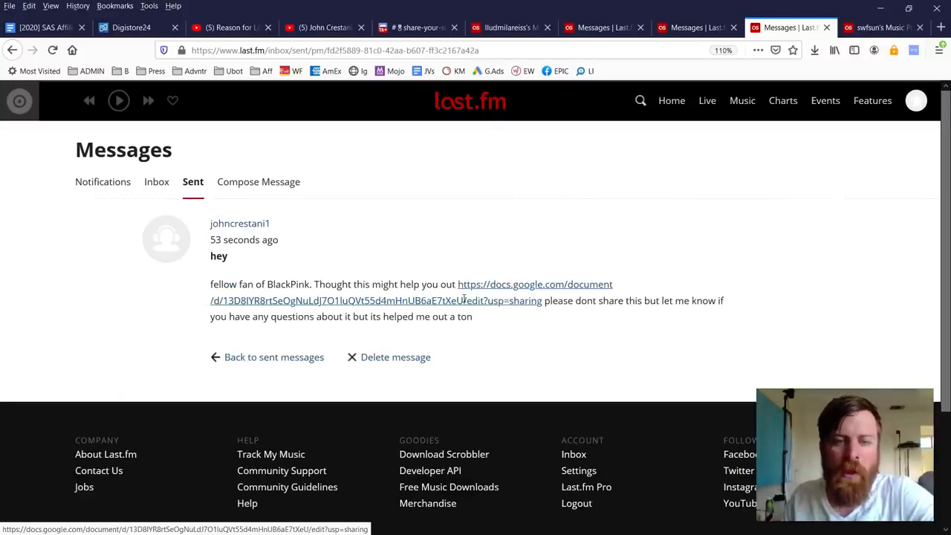
# Follow the docs.google.com link in the sent message to the 'online income method' Doc
pyautogui.moveTo(221, 283); pyautogui.dragTo(439, 284)
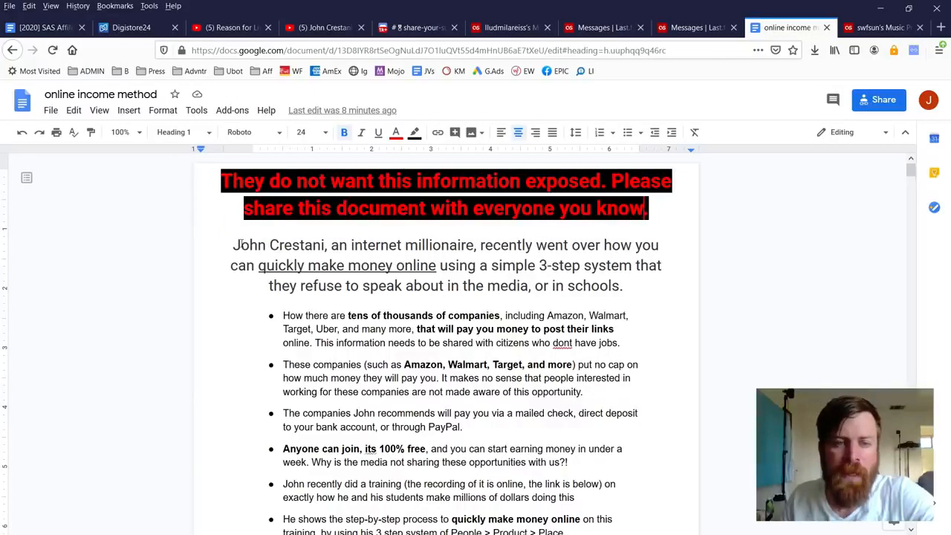
# Highlight the opening paragraph about making money online and scroll through the pitch
pyautogui.moveTo(233, 244); pyautogui.dragTo(622, 286)
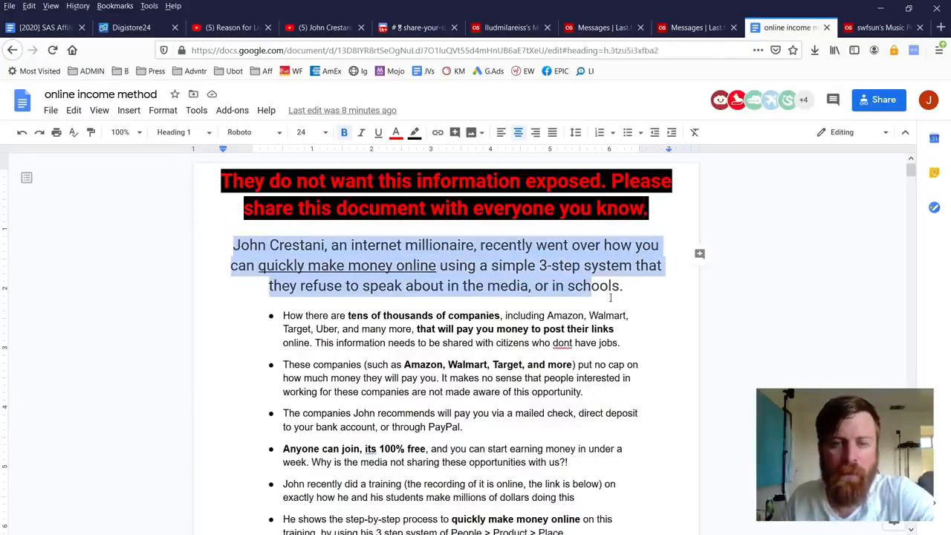
pyautogui.scroll(-3)
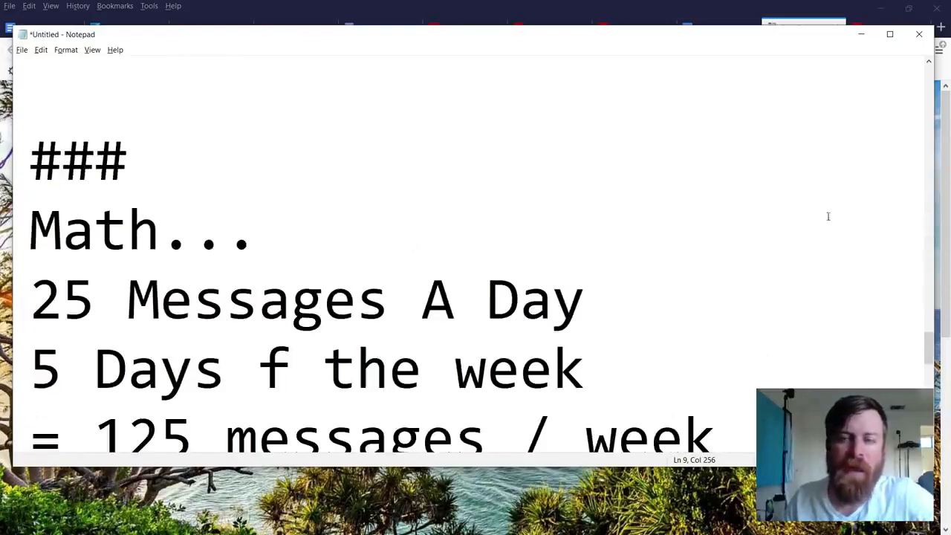
# Complete the Notepad math: 125 weekly messages at 1% conversion, one $500 sale, $500 income per week
pyautogui.scroll(-3)
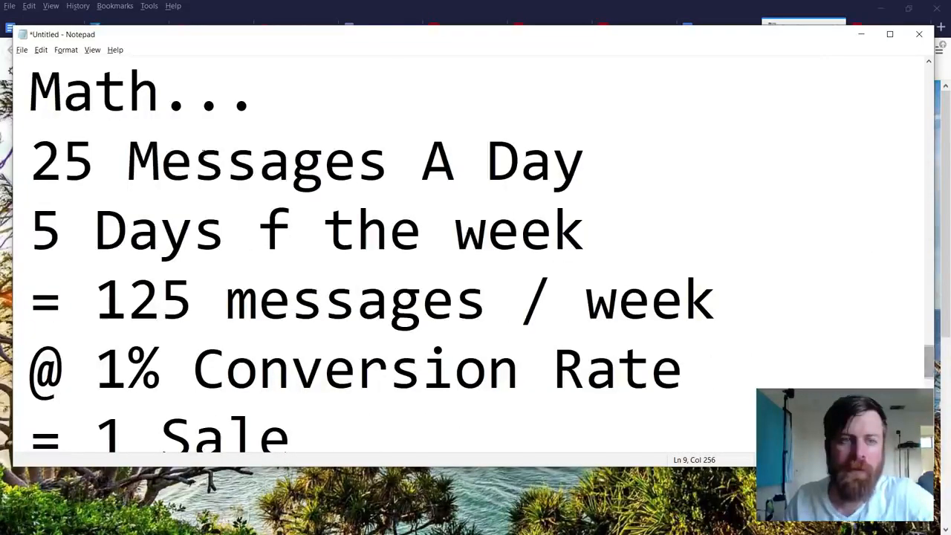
pyautogui.tripleClick(297, 161)
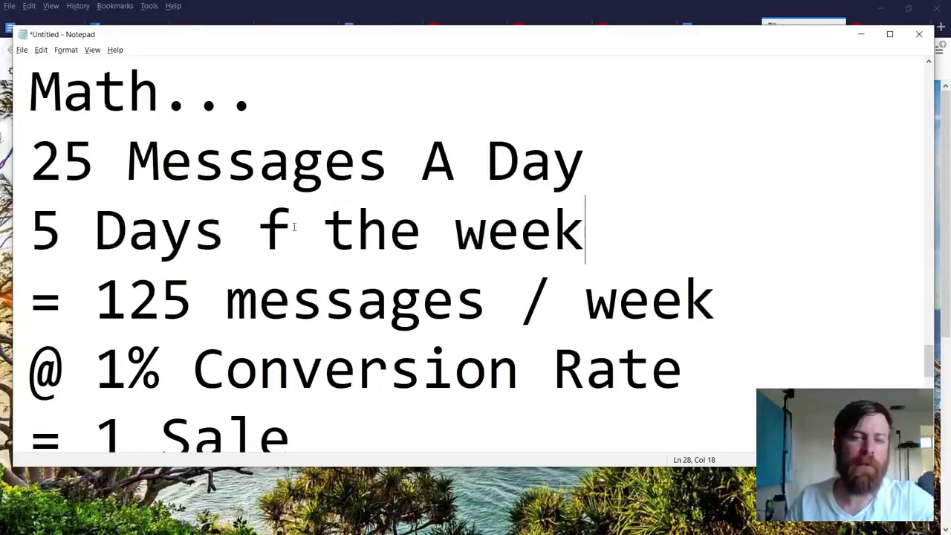
pyautogui.write('o')
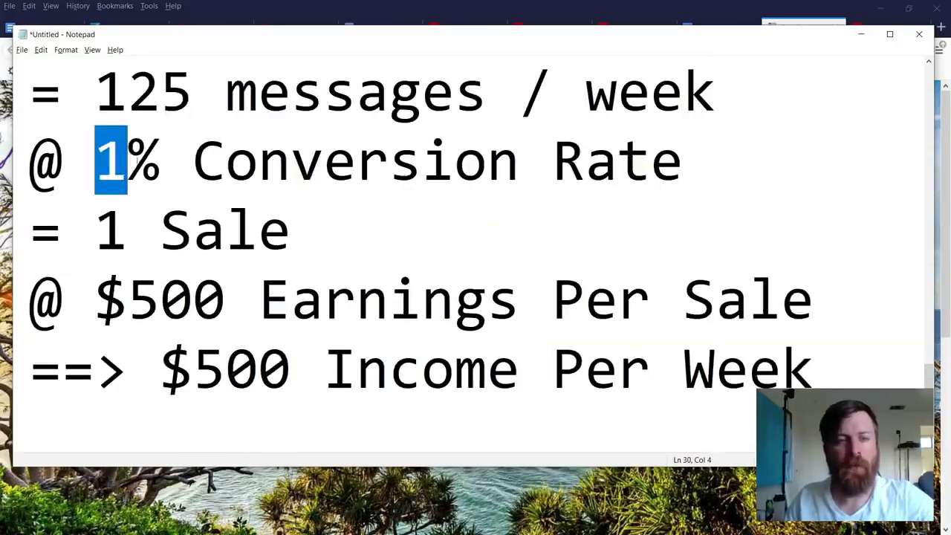
pyautogui.press('shift+Right')
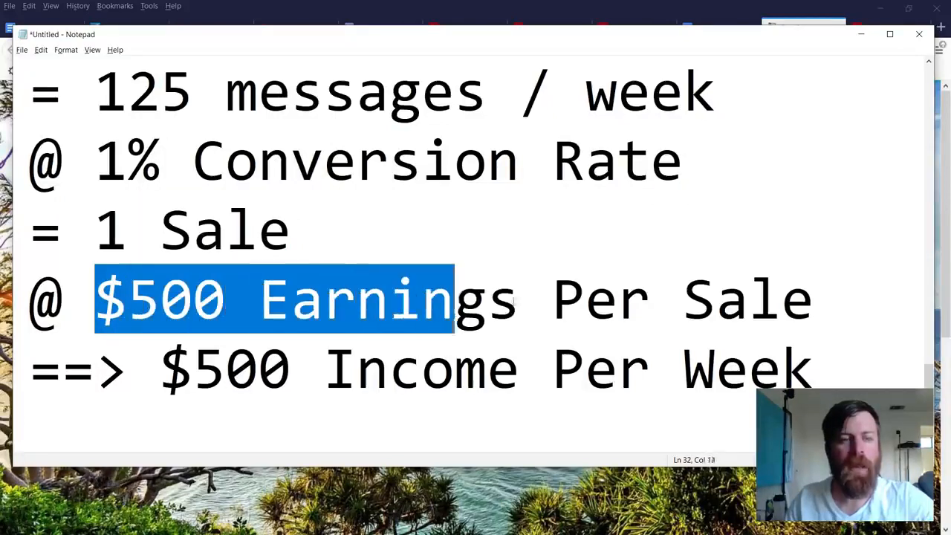
pyautogui.moveTo(453, 300); pyautogui.dragTo(814, 299)
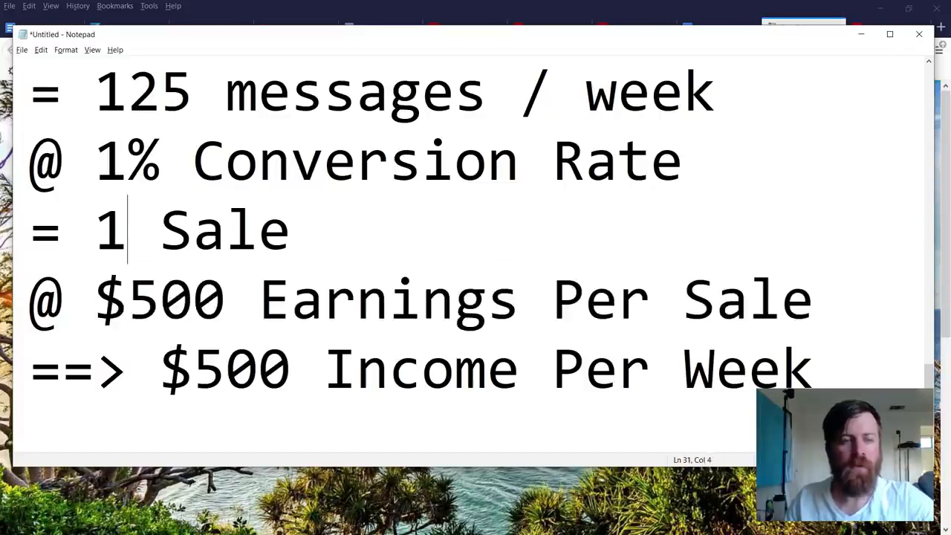
pyautogui.moveTo(160, 369); pyautogui.dragTo(810, 370)
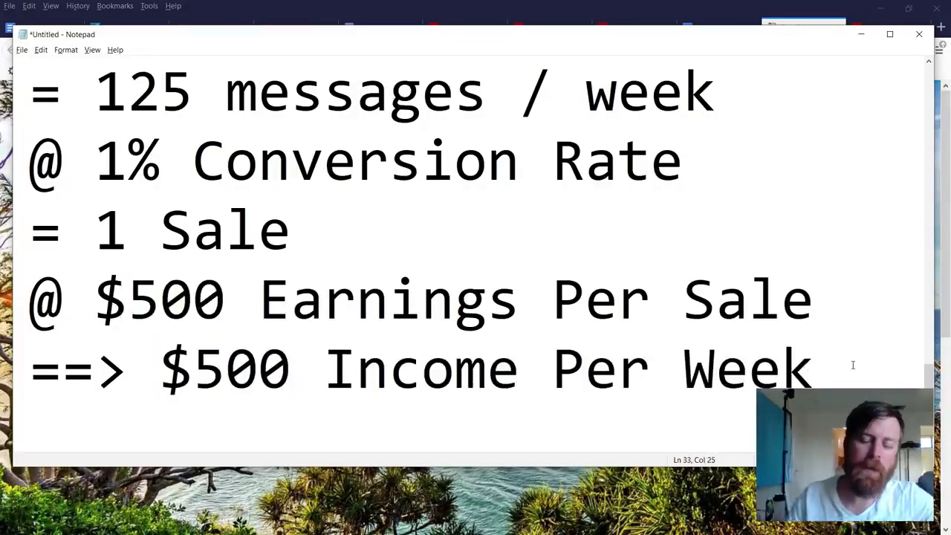
# Add a 'How much time?' line answered with '1hr per week.' under the income total
pyautogui.write('How m')
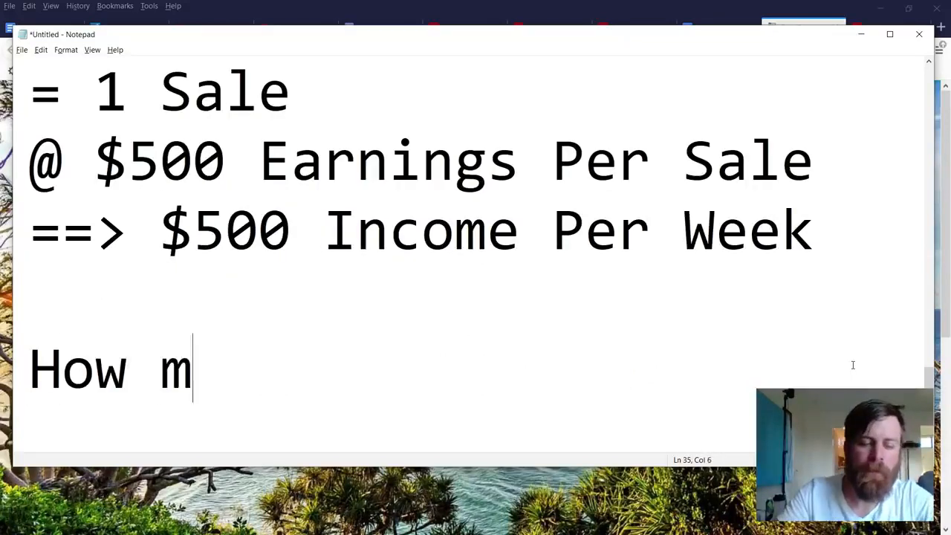
pyautogui.write('uch time?')
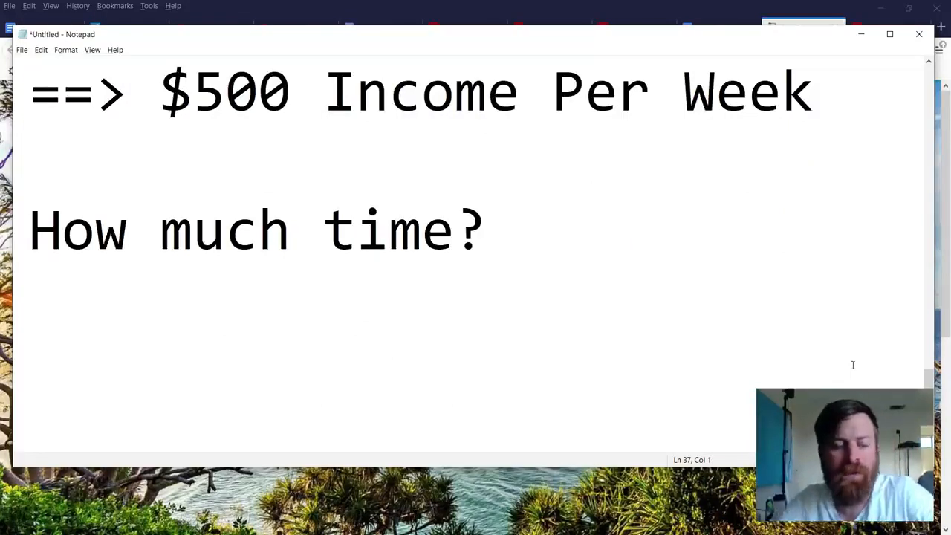
pyautogui.write('1')
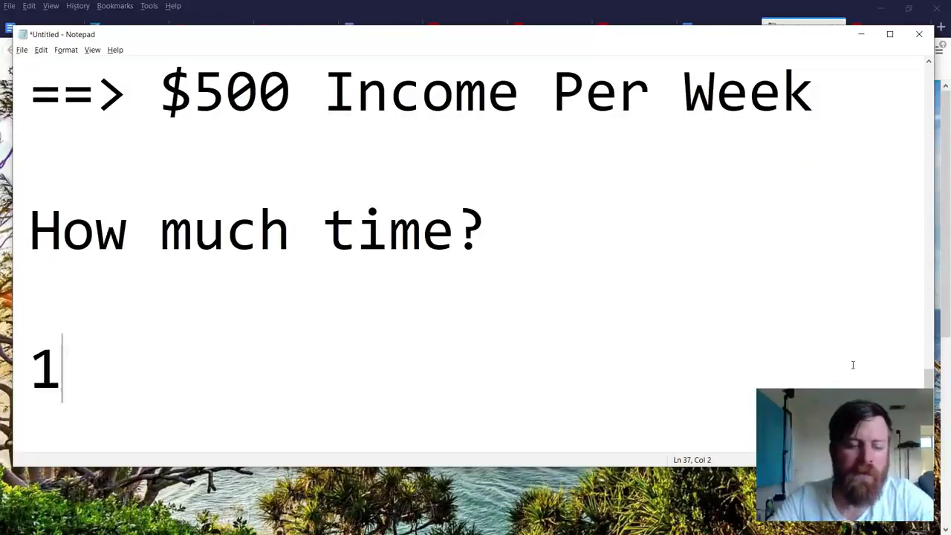
pyautogui.write('2')
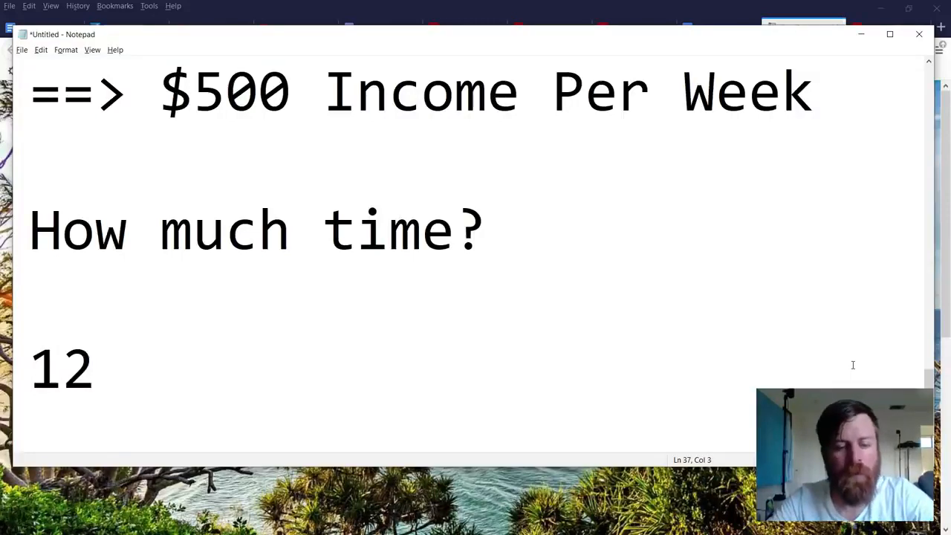
pyautogui.write('minutes per')
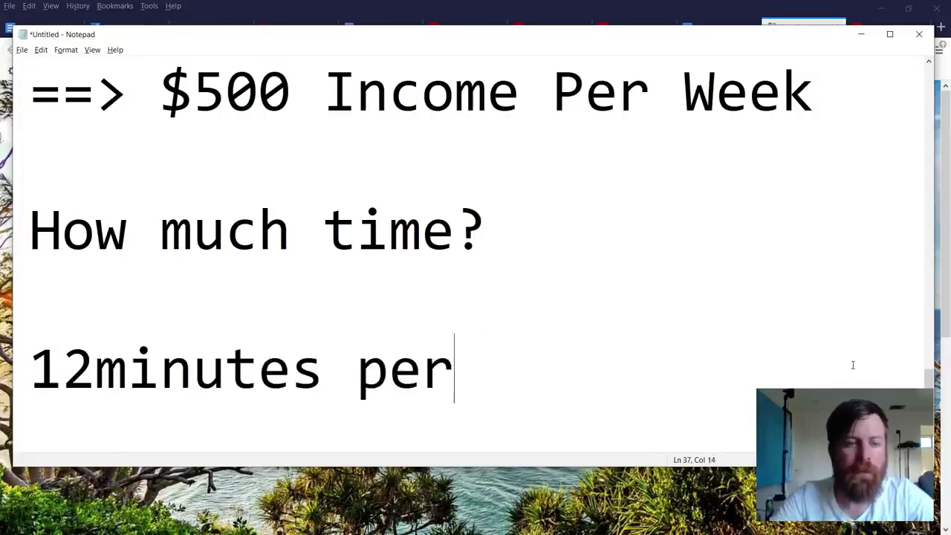
pyautogui.write('da')
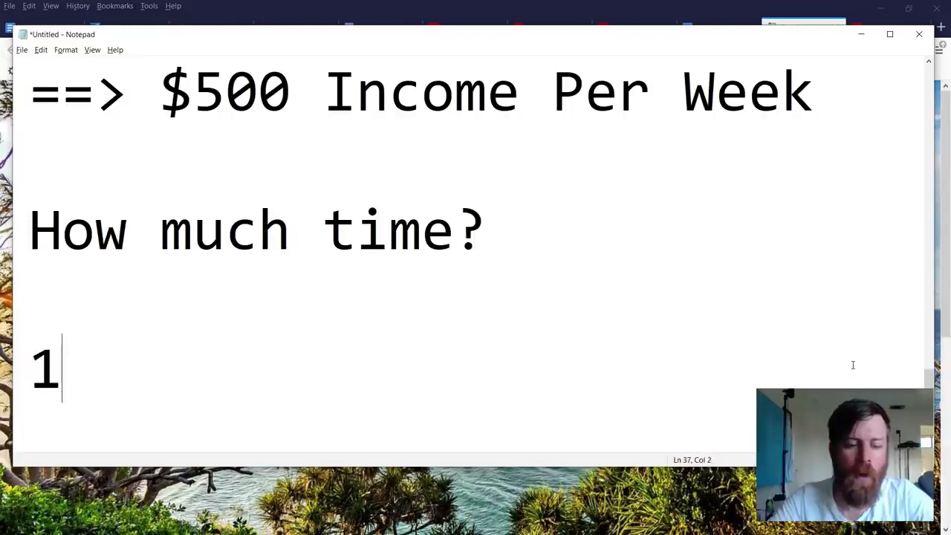
pyautogui.write('hr per week')
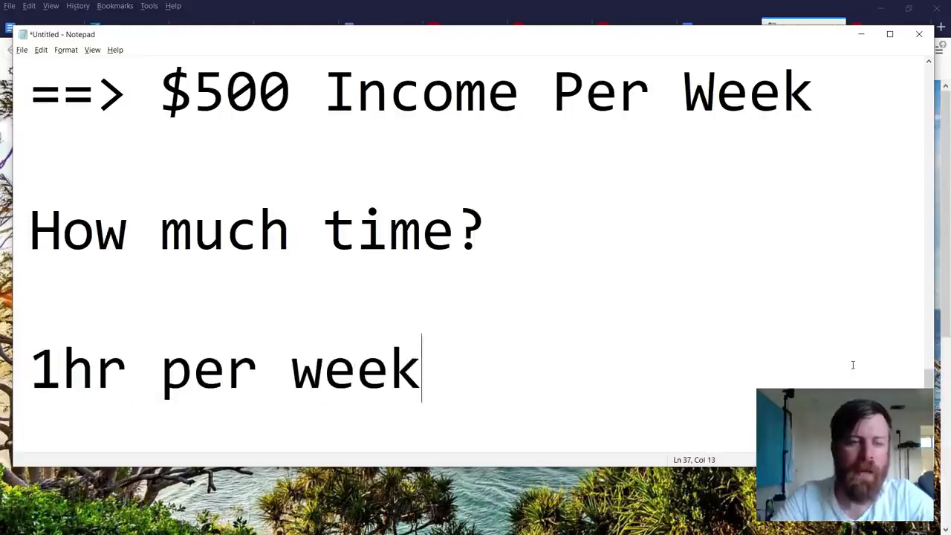
pyautogui.write('.')
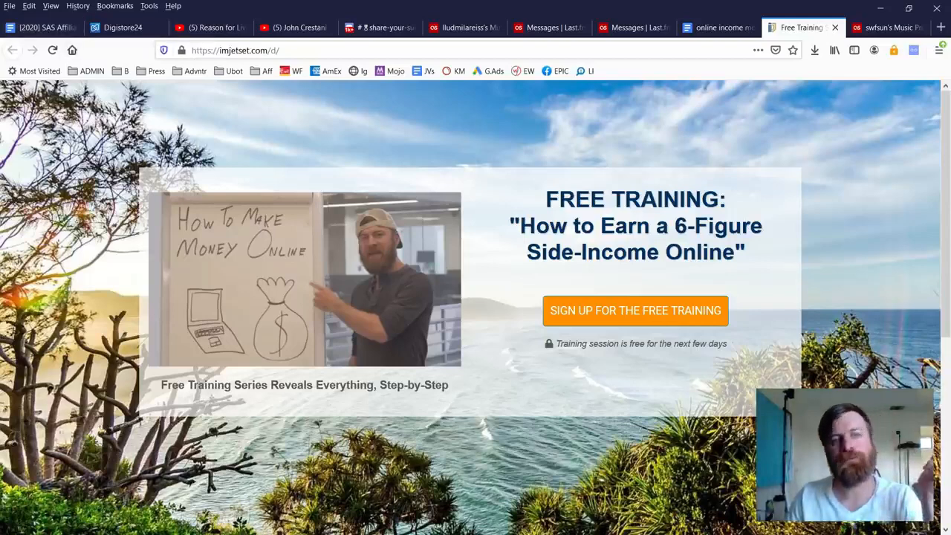
# Revisit the SAS Affiliate Resources message templates, deselect the highlighted one, then go to YouTube
pyautogui.click(41, 28)
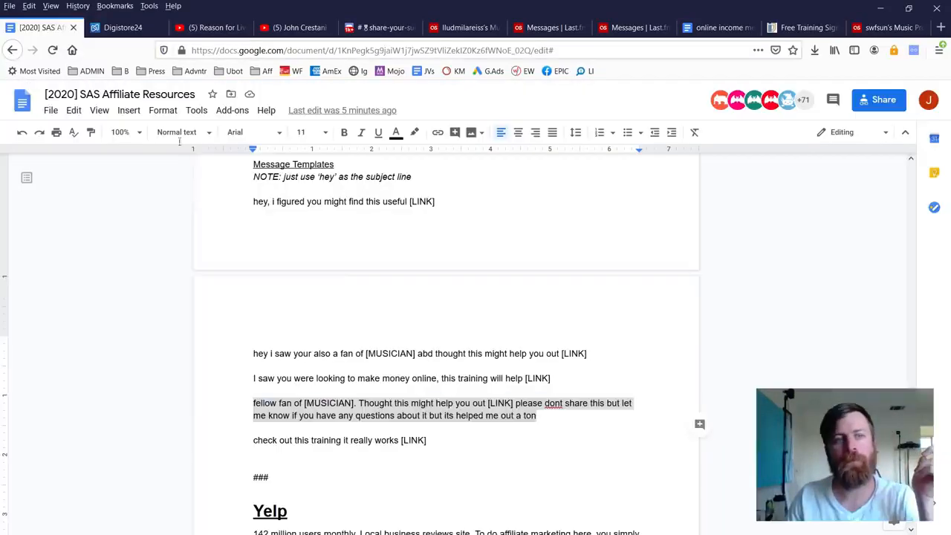
pyautogui.click(396, 403)
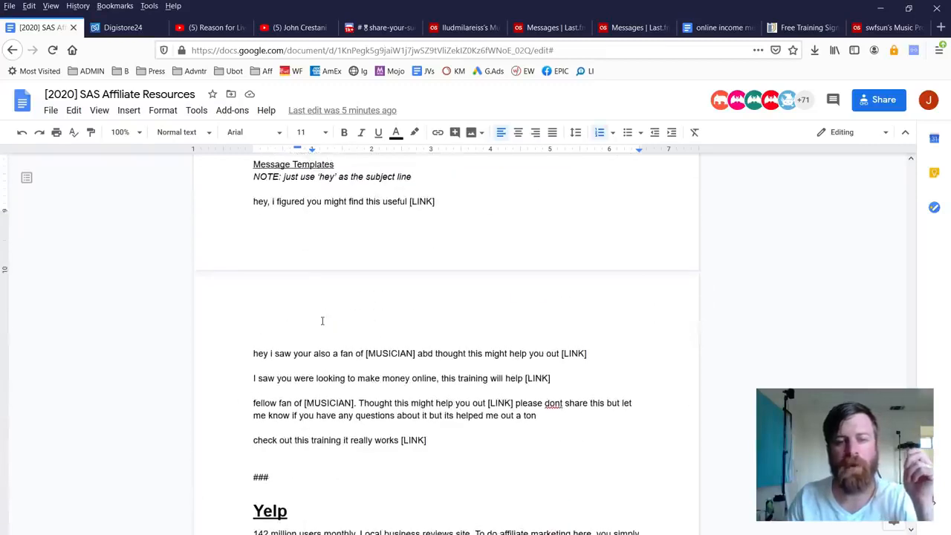
pyautogui.moveTo(370, 312)
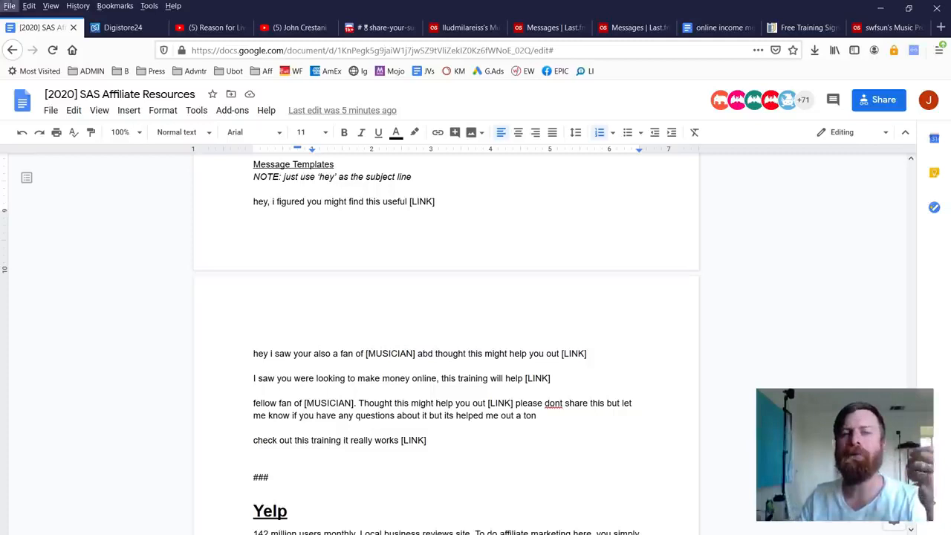
pyautogui.click(290, 27)
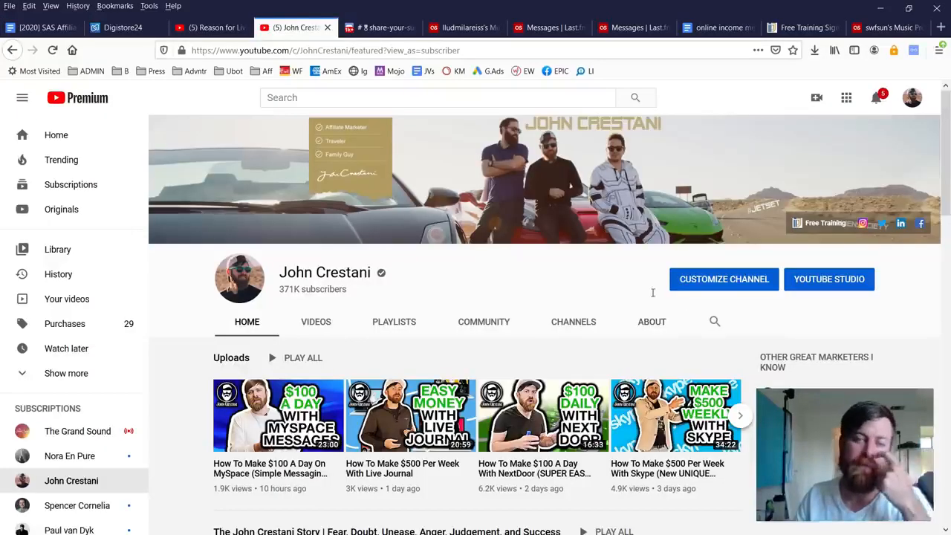
pyautogui.moveTo(402, 273)
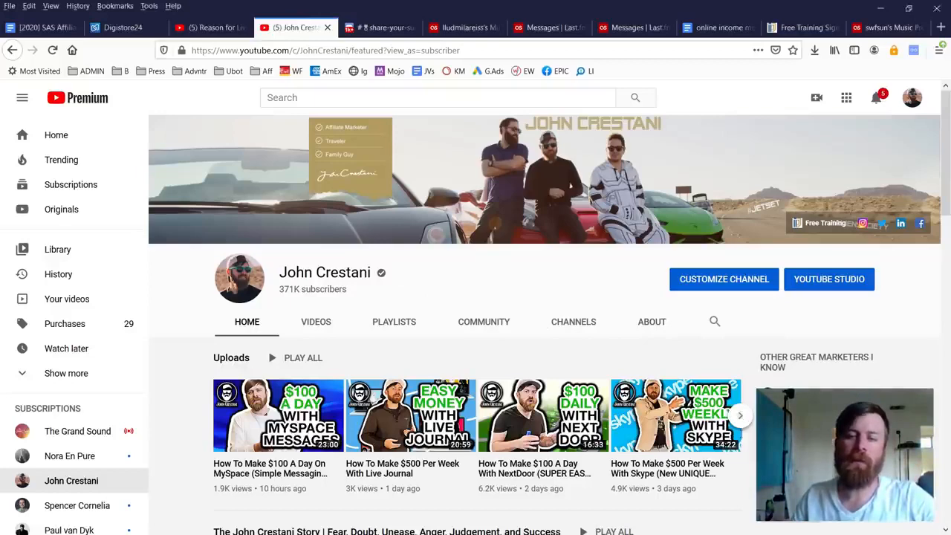
# Page through the channel's uploaded videos and scroll down the Home page sections
pyautogui.click(740, 415)
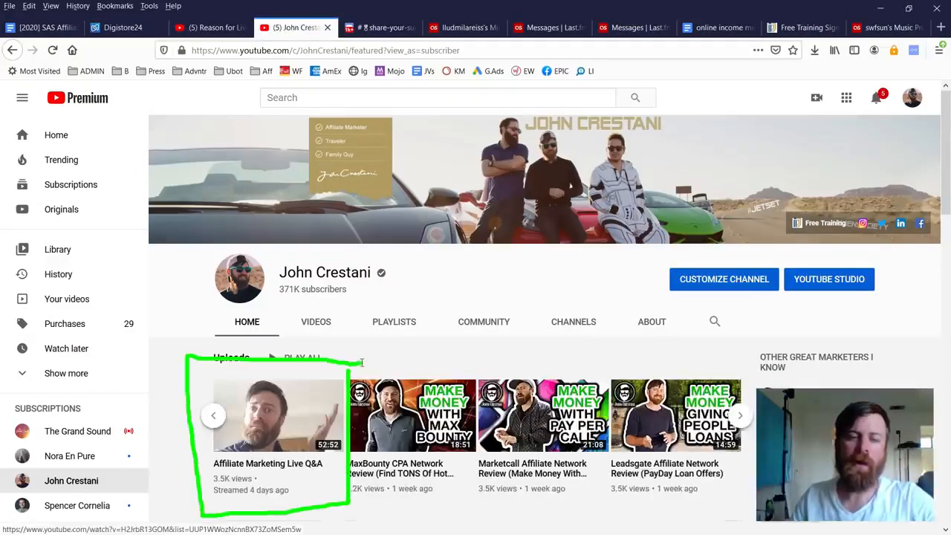
pyautogui.moveTo(394, 357); pyautogui.dragTo(758, 387)
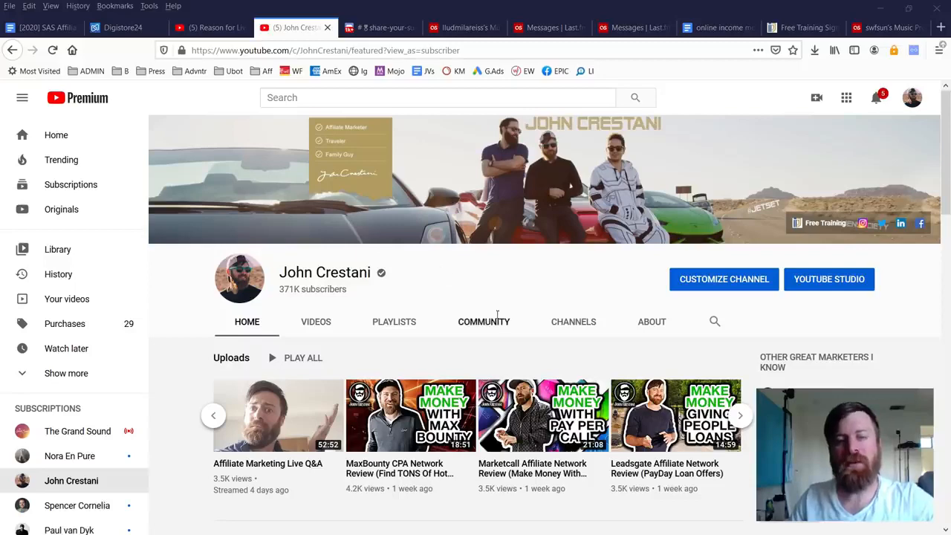
pyautogui.scroll(-3)
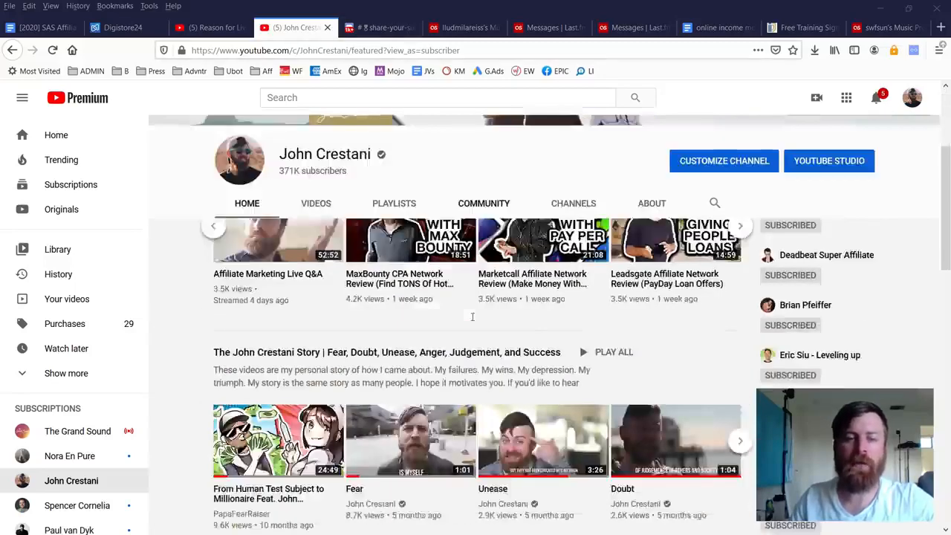
pyautogui.scroll(-3)
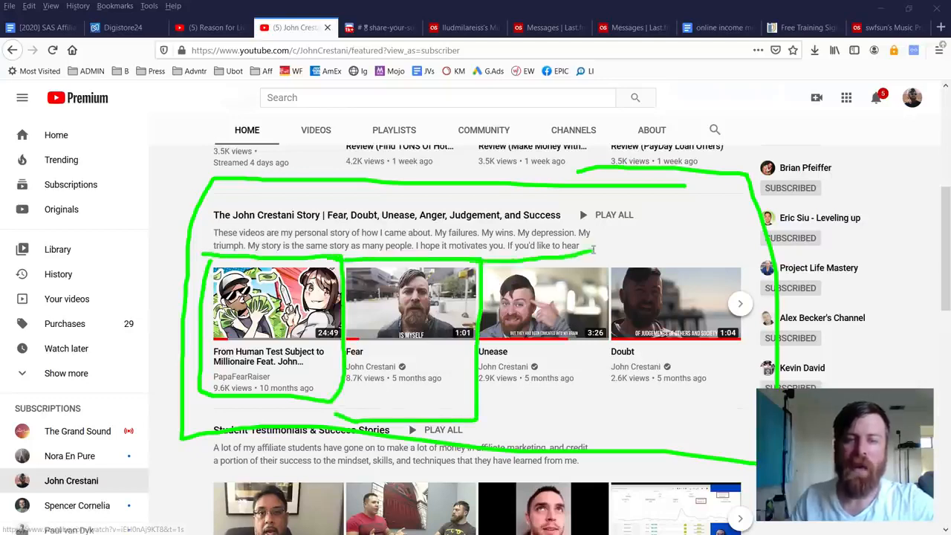
pyautogui.scroll(-3)
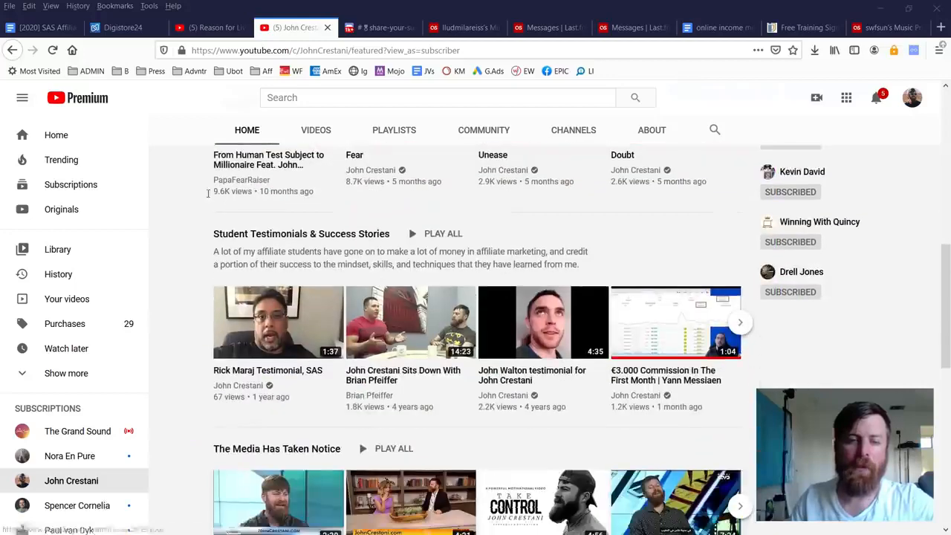
# Page through the student testimonial videos, then bring up the Discord success-story channel
pyautogui.moveTo(199, 223); pyautogui.dragTo(711, 201)
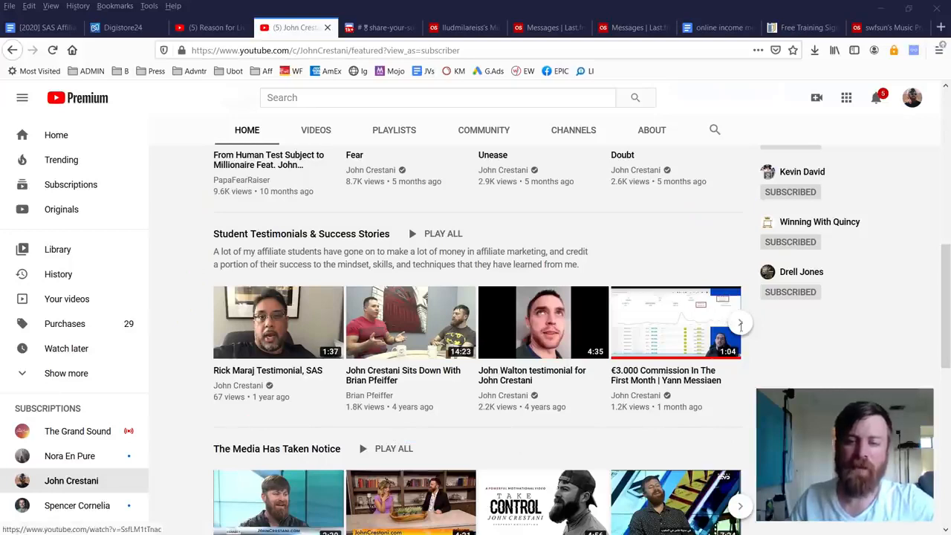
pyautogui.click(740, 322)
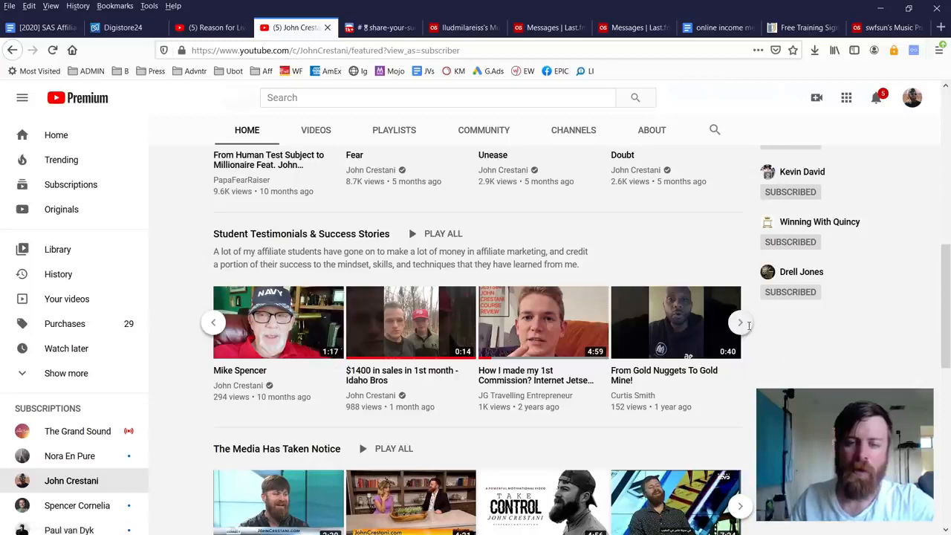
pyautogui.click(739, 322)
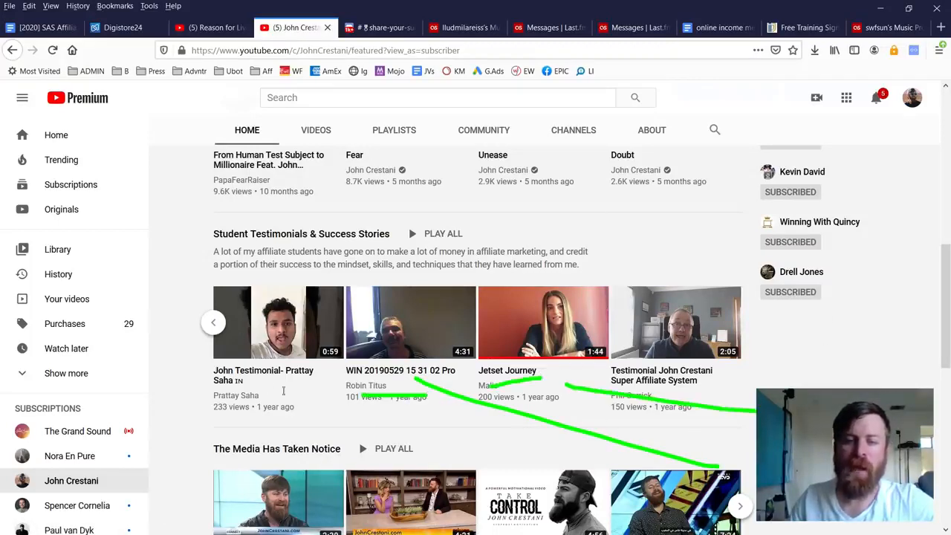
pyautogui.scroll(-3)
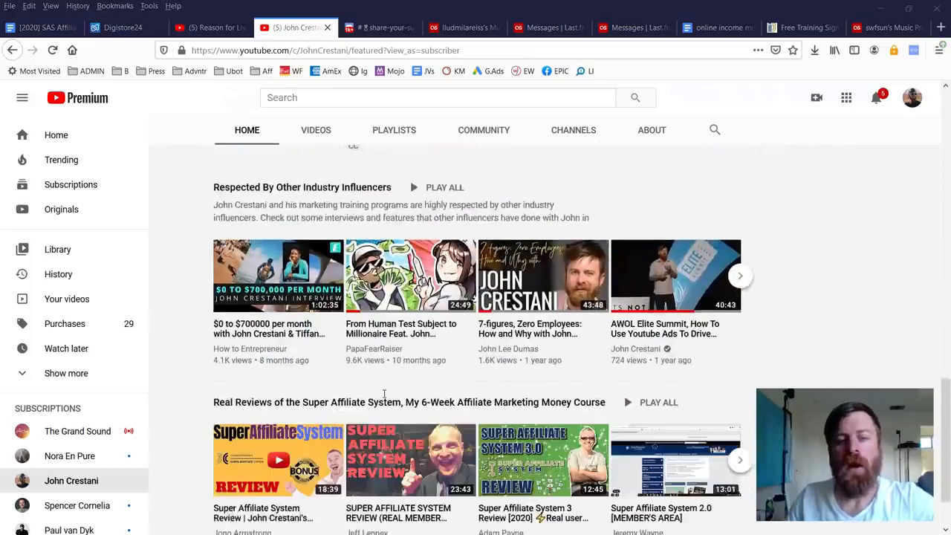
pyautogui.scroll(-3)
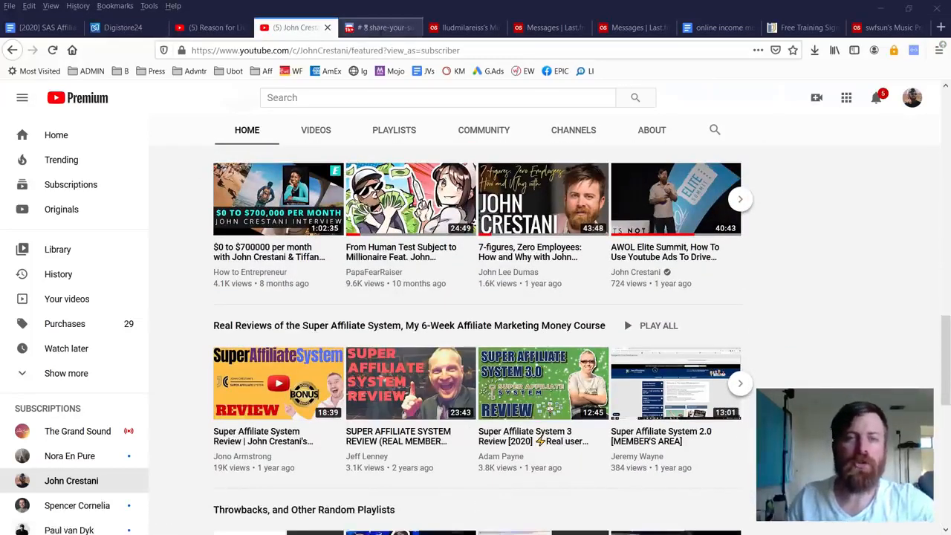
pyautogui.click(379, 27)
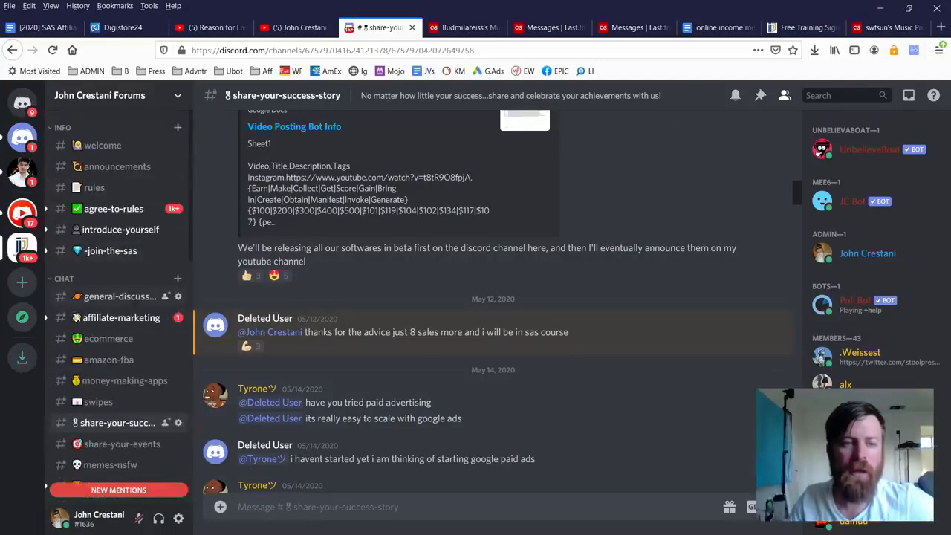
pyautogui.click(119, 296)
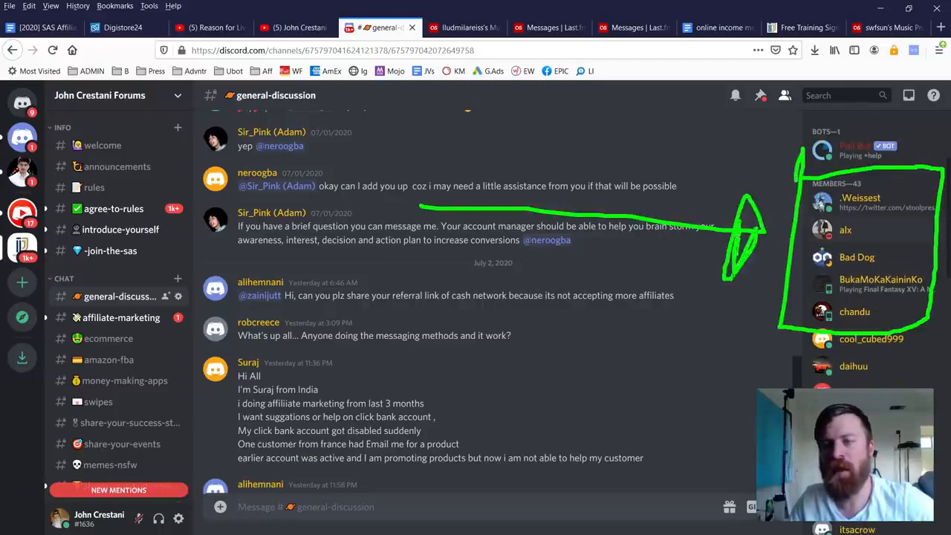
pyautogui.scroll(-3)
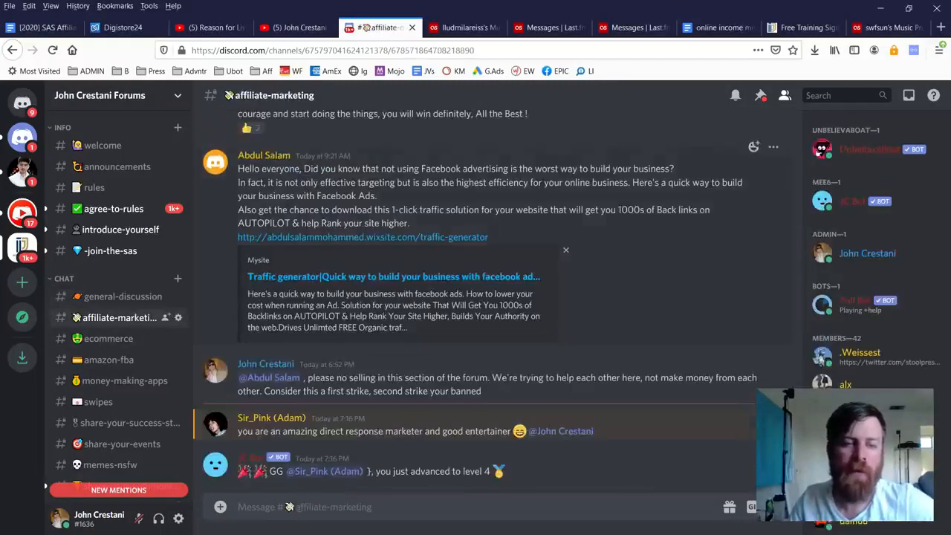
pyautogui.click(109, 338)
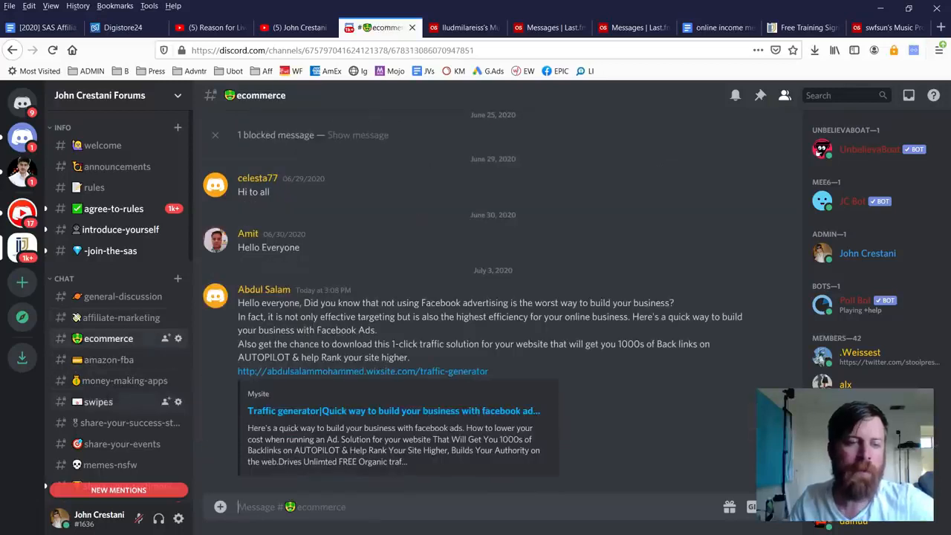
pyautogui.click(117, 381)
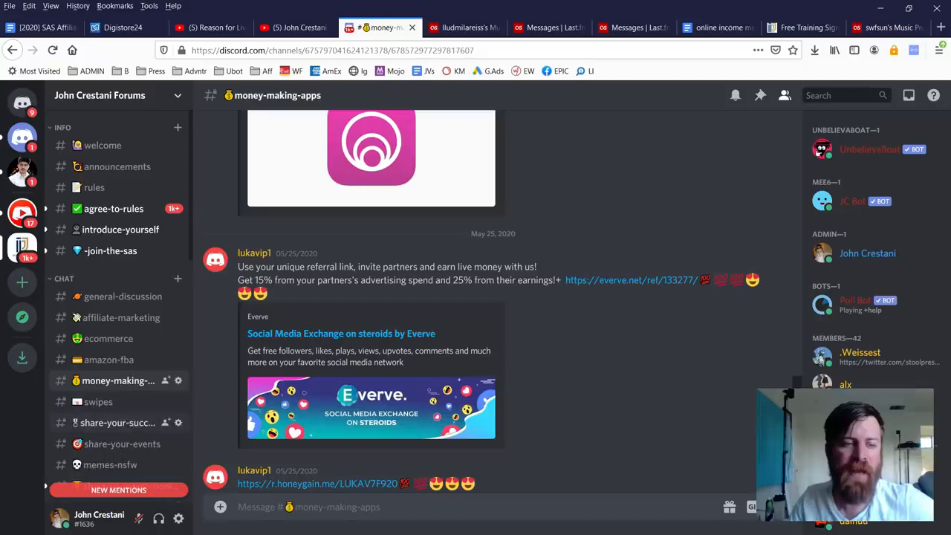
pyautogui.click(117, 422)
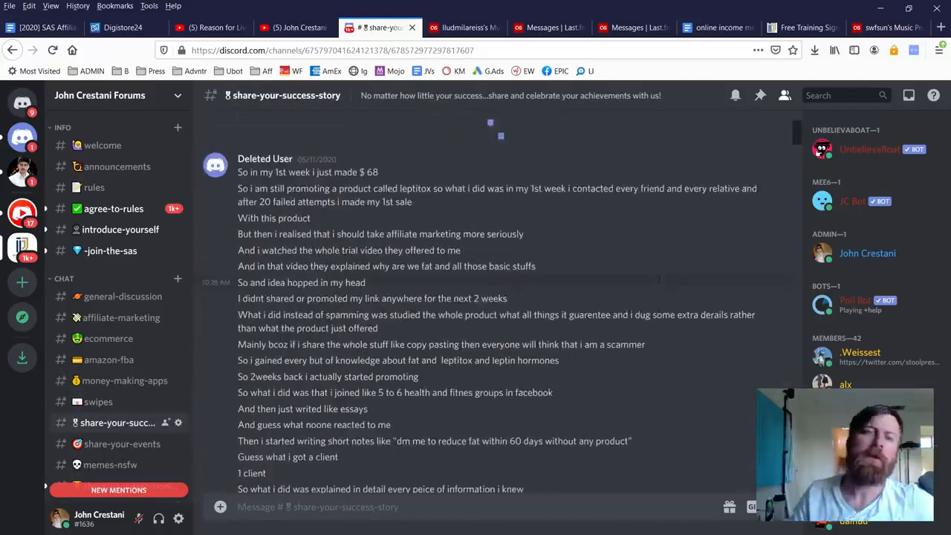
pyautogui.scroll(3)
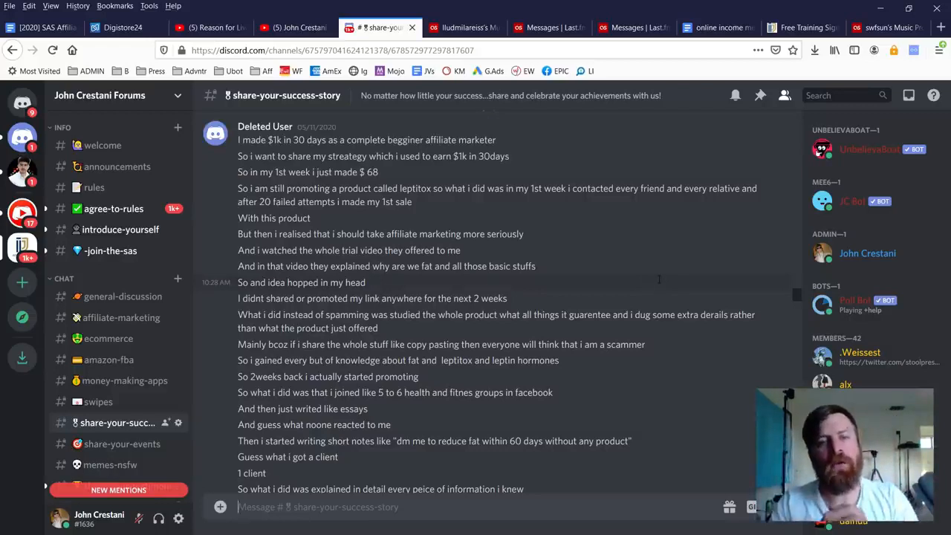